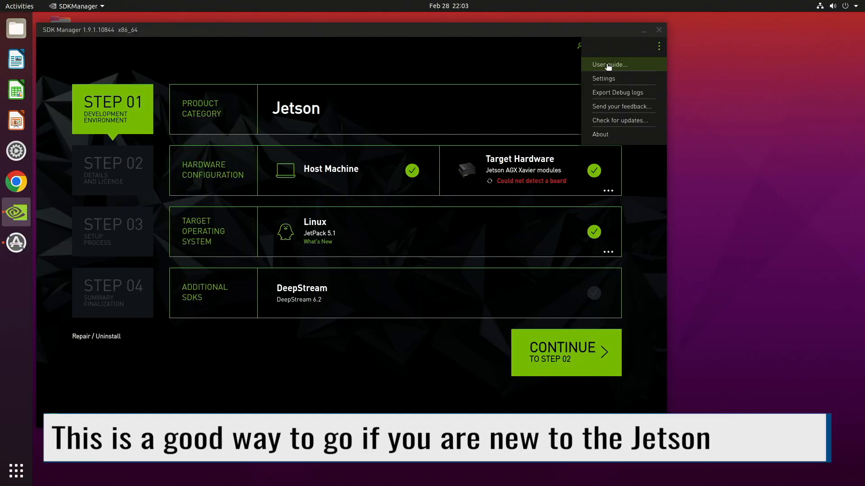
mouse_move(604, 79)
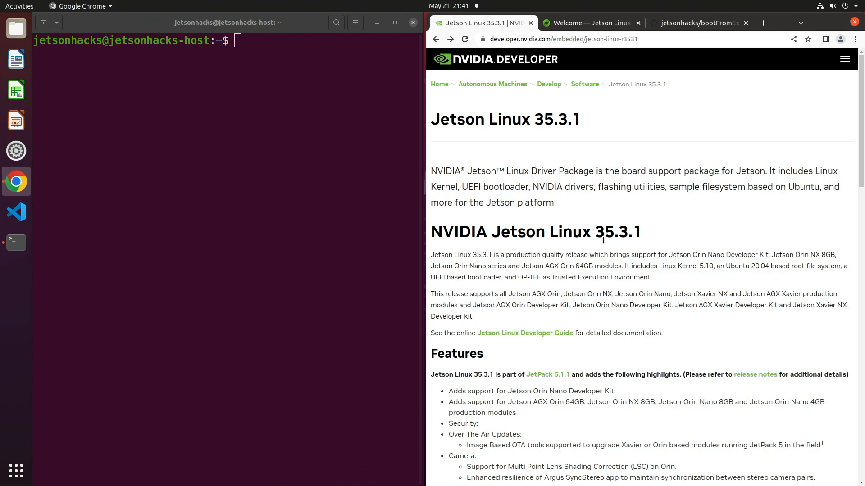
- Scroll past Features to the Downloads and Links table with driver package and root filesystem
scroll(down, 3)
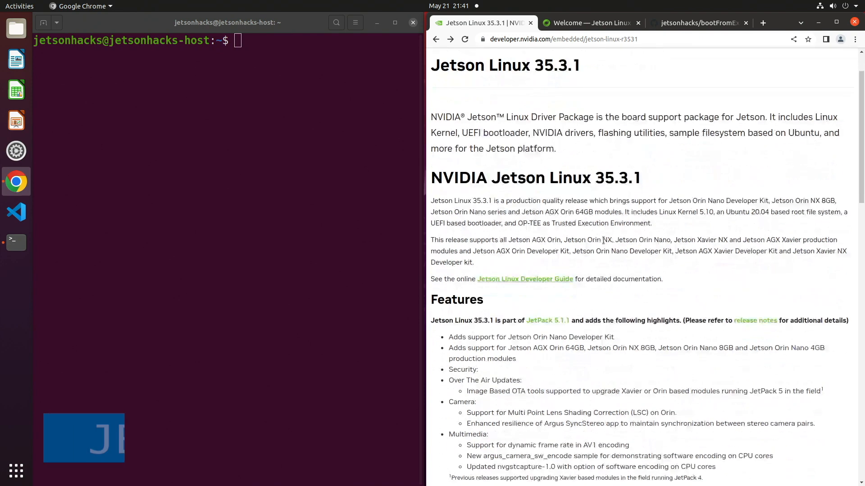
scroll(down, 3)
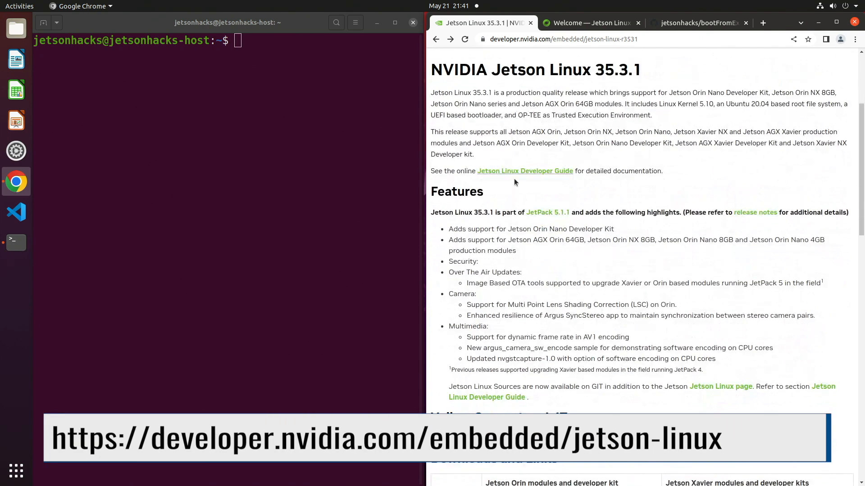
mouse_move(525, 171)
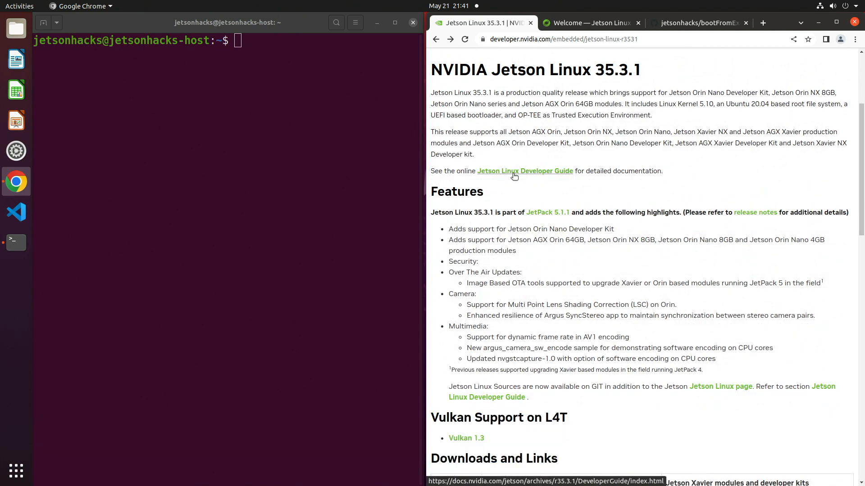
mouse_move(577, 219)
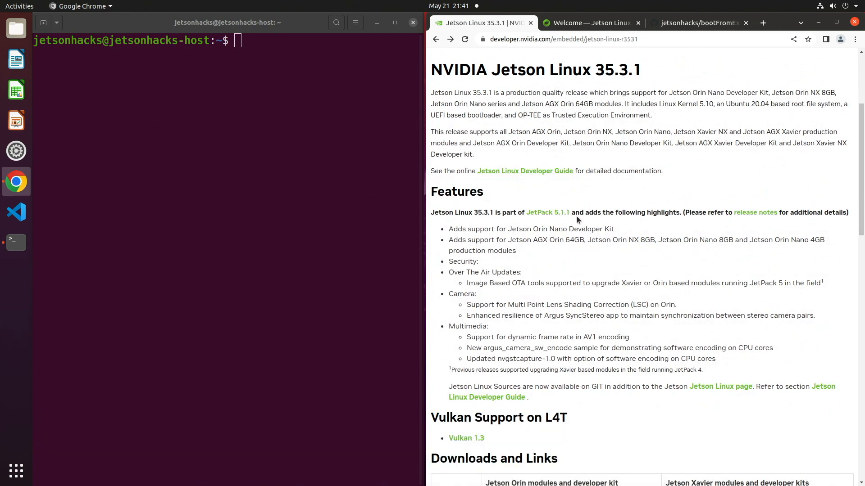
scroll(down, 3)
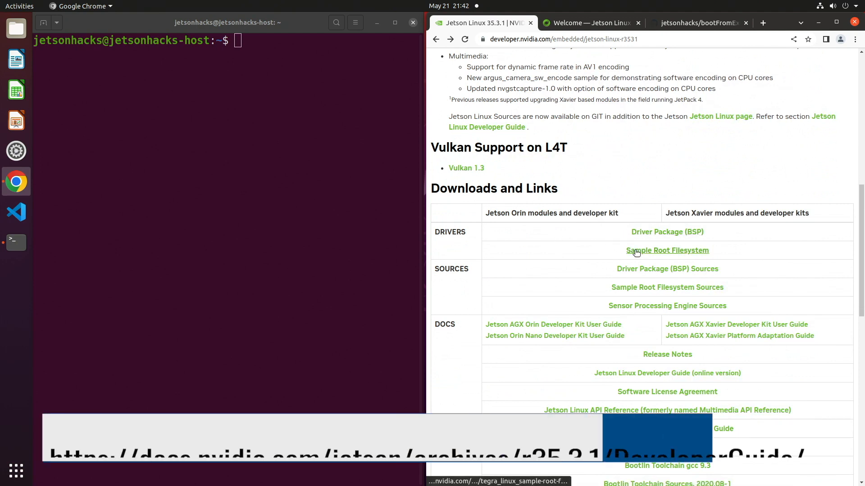
- Show the Developer Guide's Quick Start page and scroll through Assumptions and Environment Variables
click(589, 23)
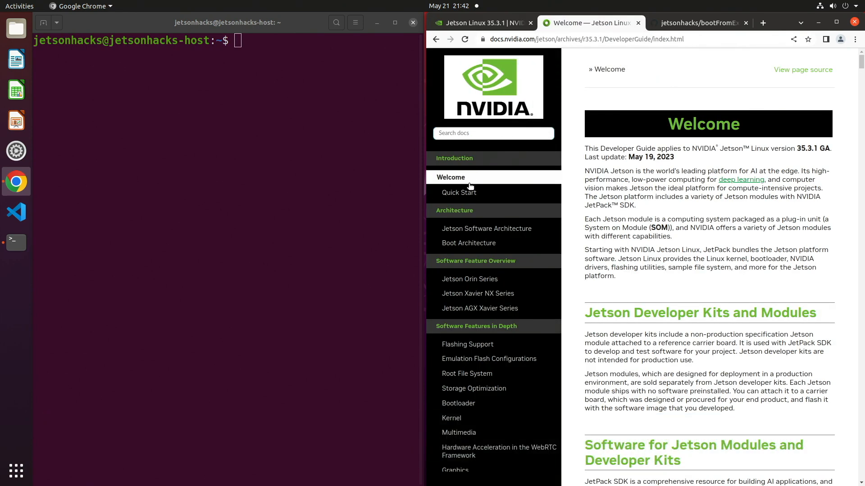
click(459, 191)
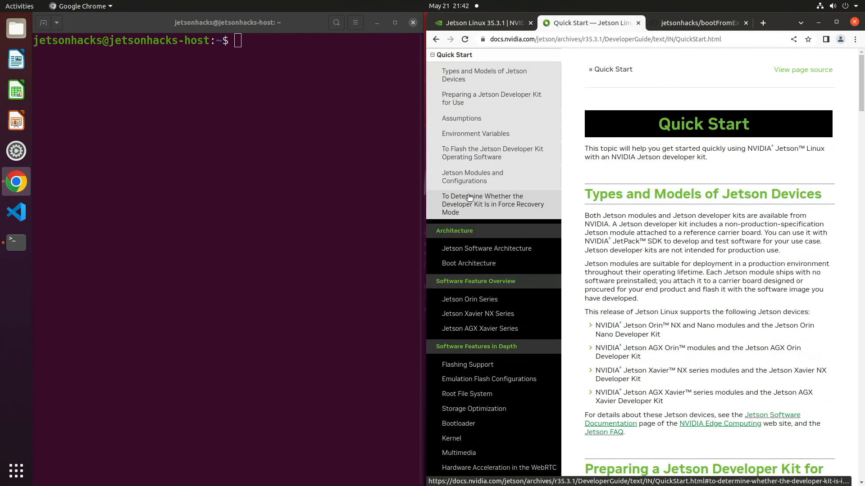
mouse_move(478, 98)
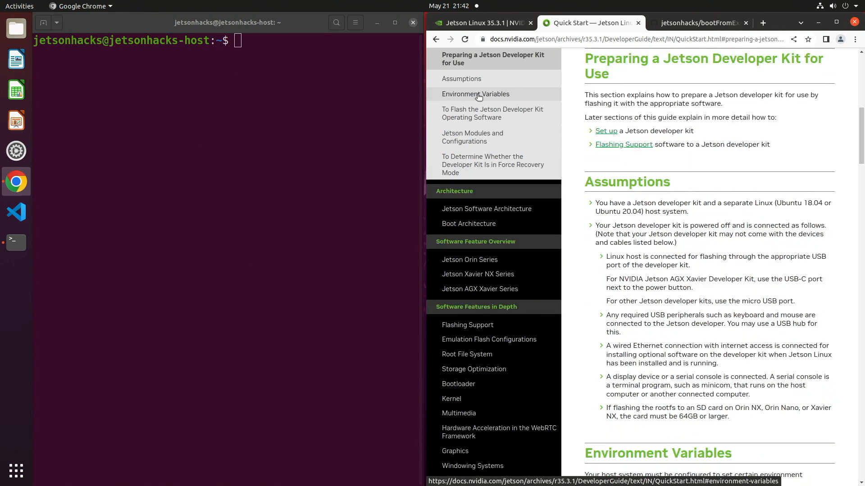
mouse_move(571, 220)
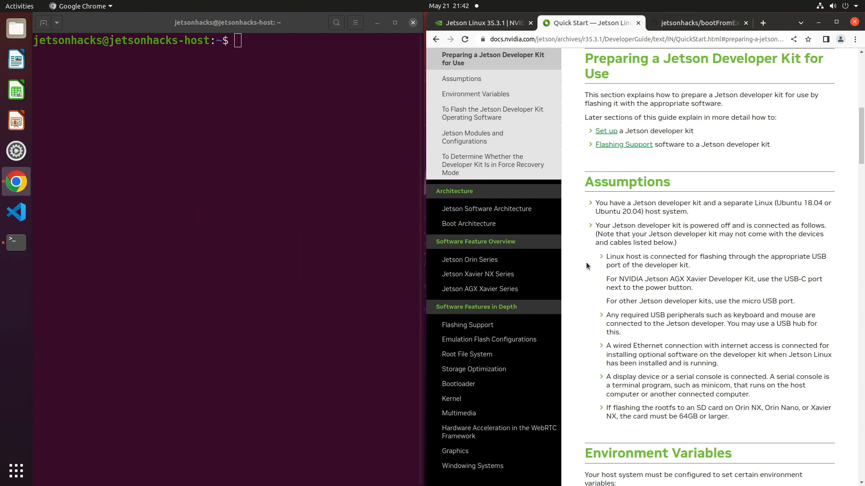
scroll(down, 3)
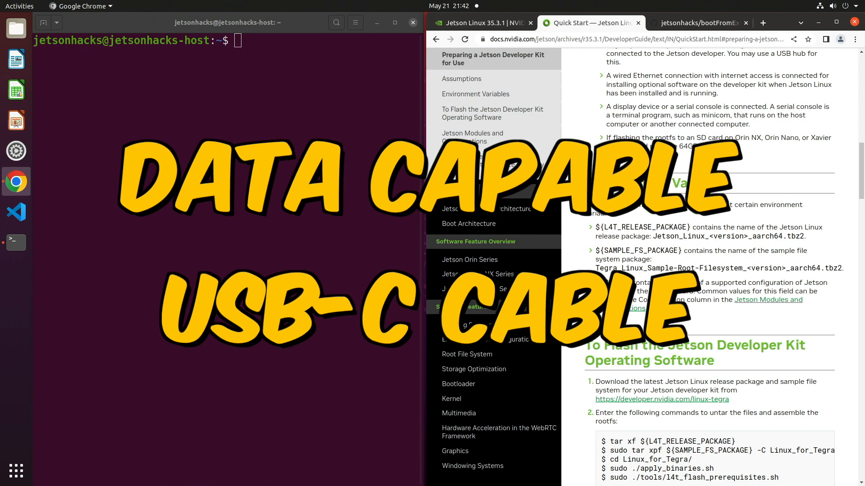
mouse_move(577, 257)
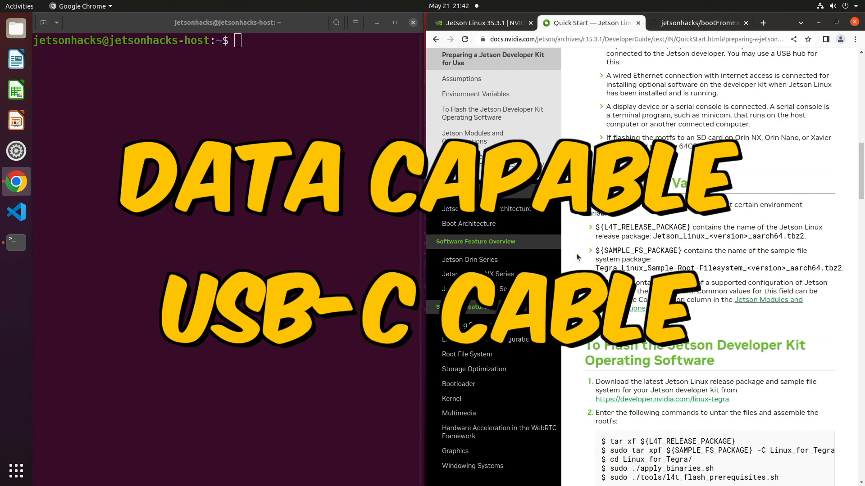
- Scroll Quick Start down to step 6 with the l4t_initrd_flash.sh commands for NVMe, USB and SD
scroll(down, 3)
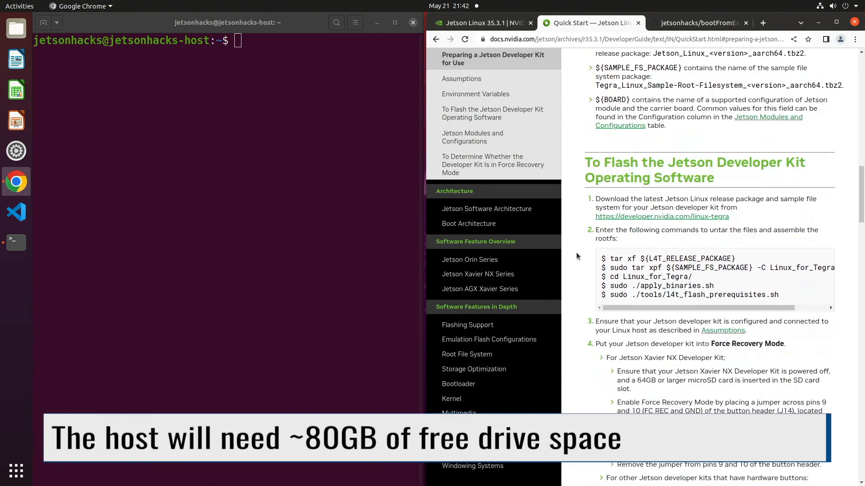
scroll(down, 3)
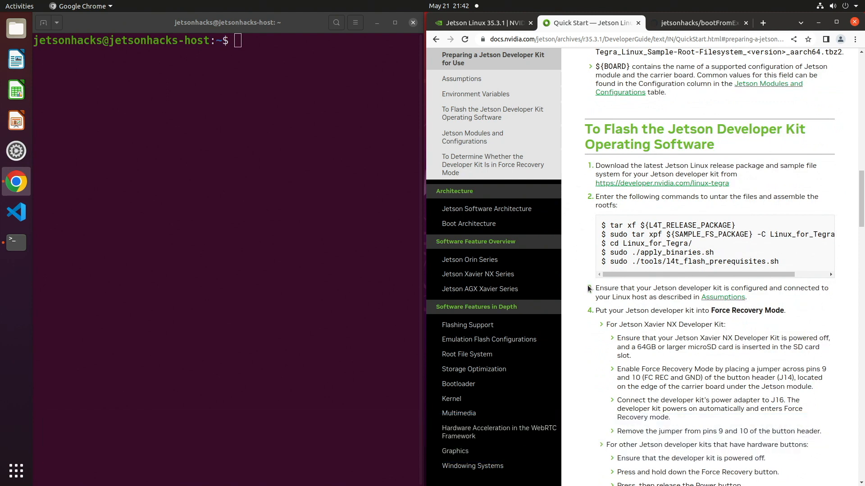
scroll(down, 3)
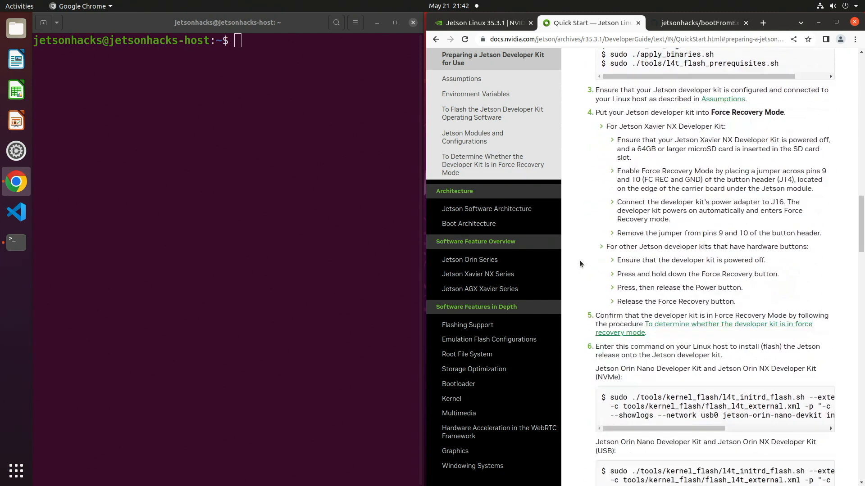
scroll(down, 3)
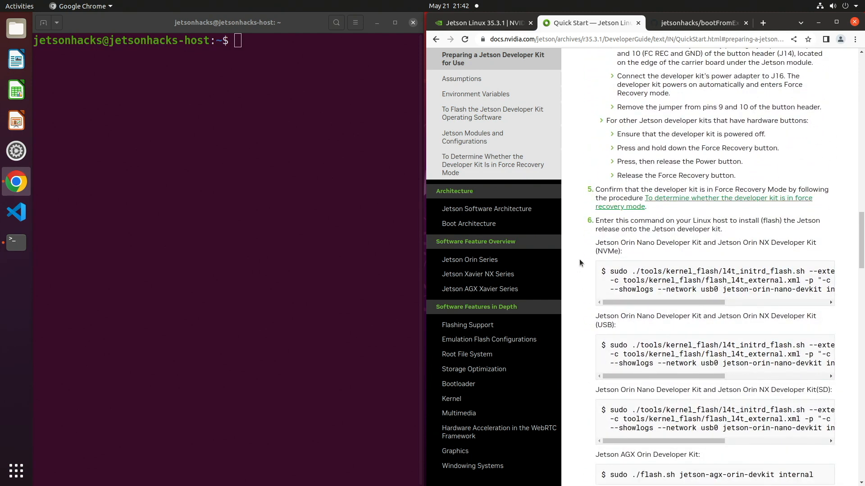
scroll(down, 3)
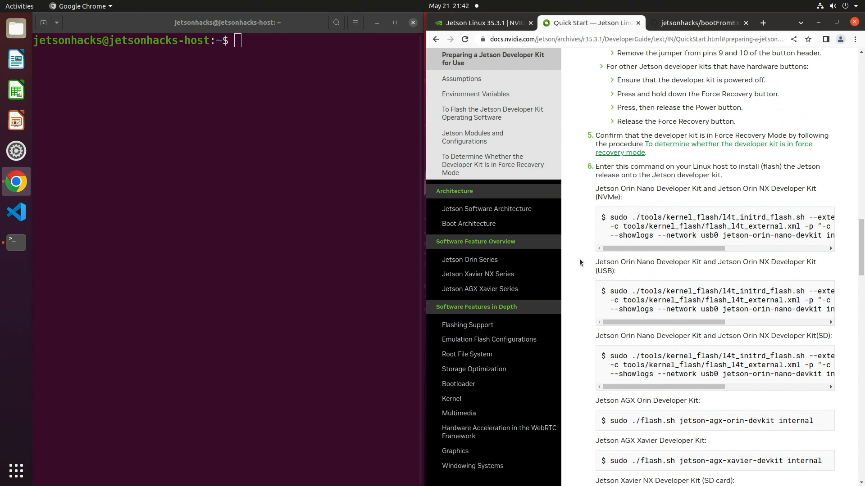
mouse_move(698, 23)
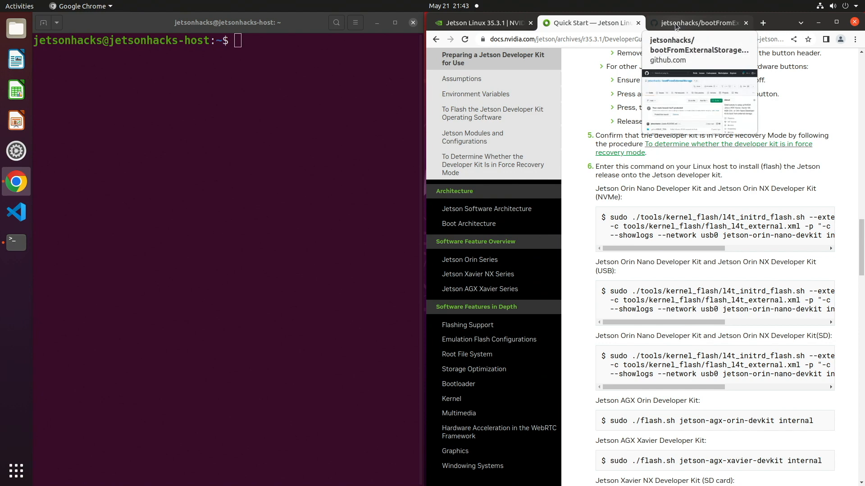
- Copy the HTTPS clone URL from the bootFromExternalStorage GitHub page
click(699, 23)
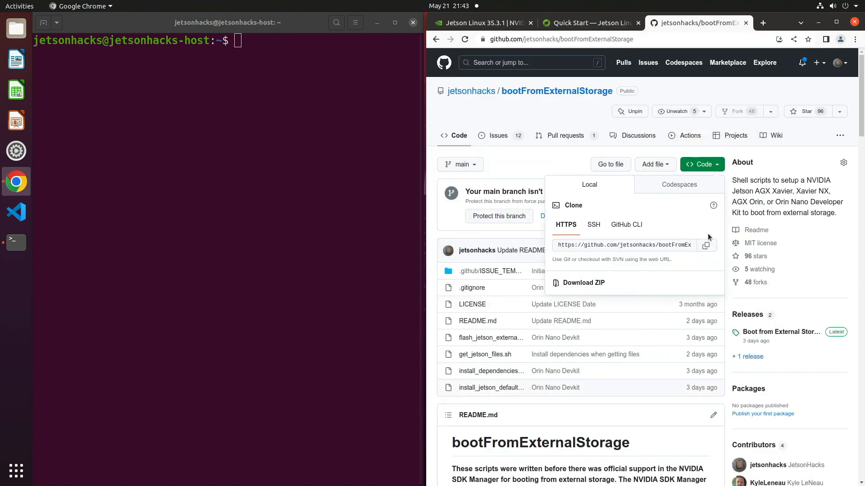
right_click(708, 245)
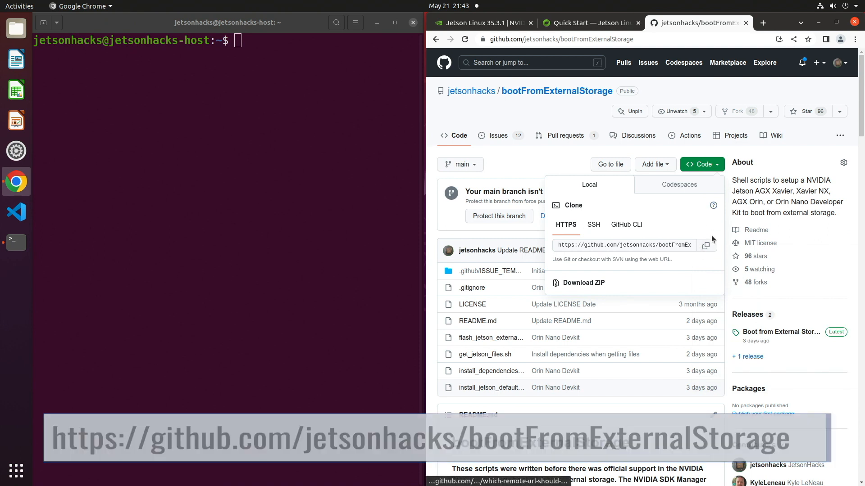
click(707, 245)
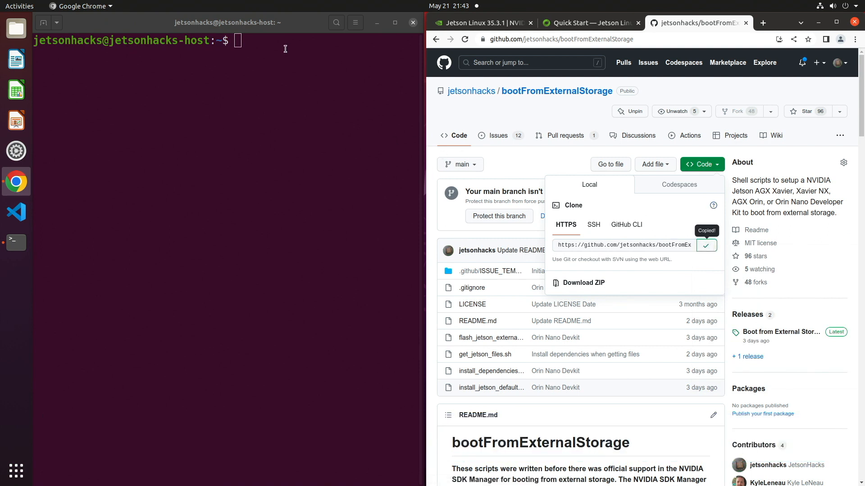
- Run git clone on jetsonhacks/bootFromExternalStorage.git and cd into the cloned folder
text(git)
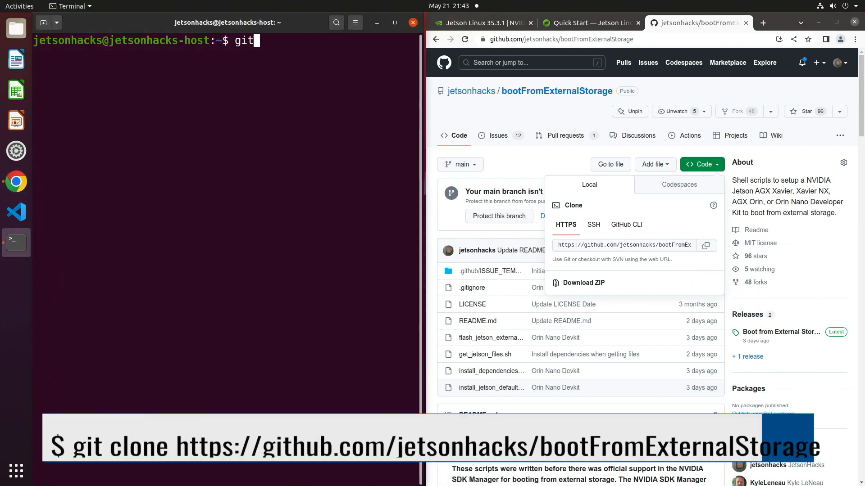
text(clone)
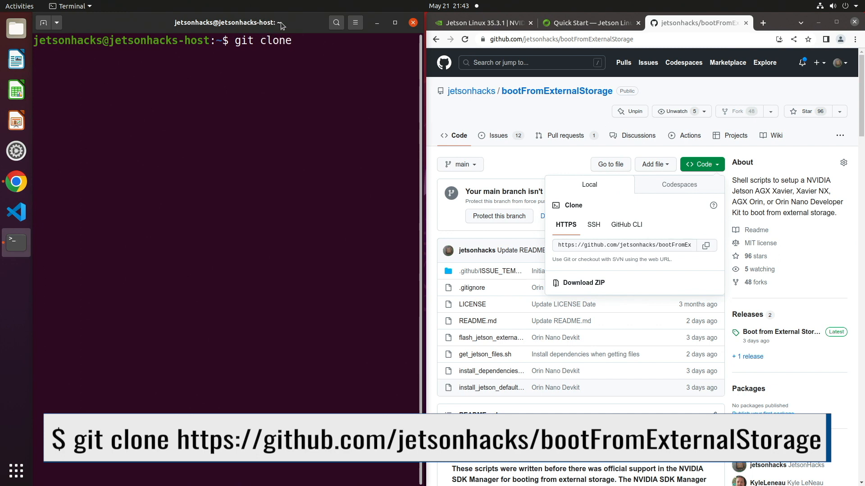
text(https://github.com/jetsonhacks/bootFromExternalStorage.git)
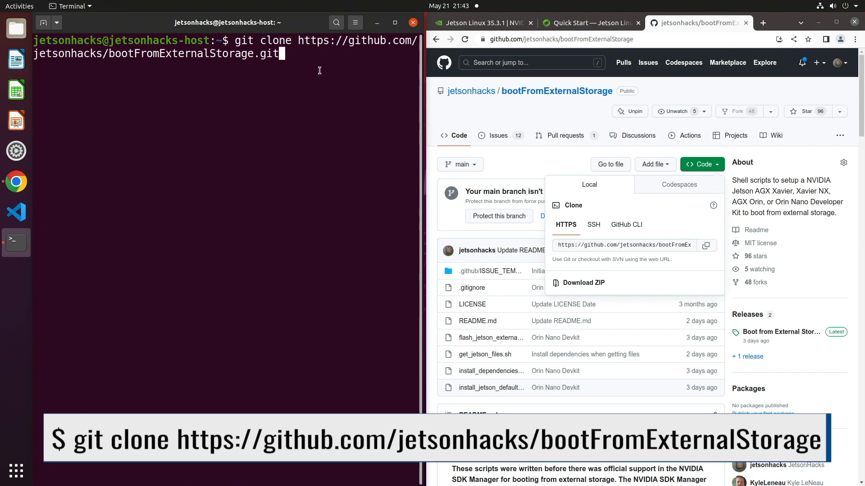
key(Return)
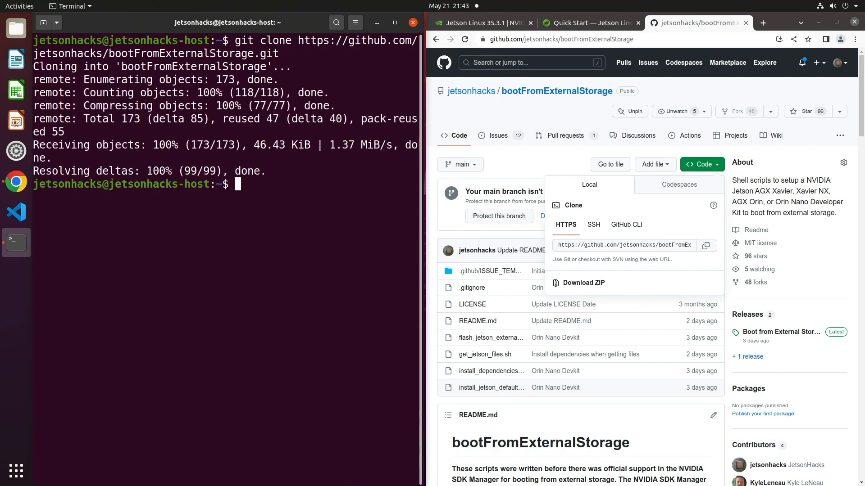
text(cd boot)
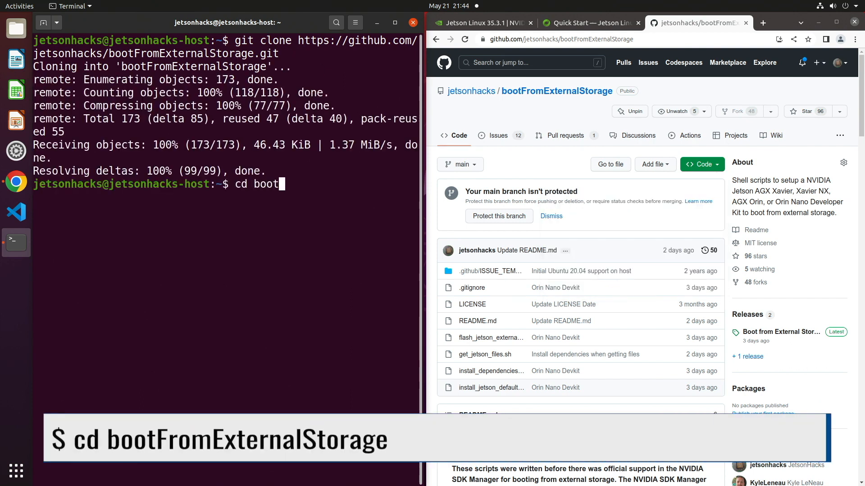
key(Return)
text(./)
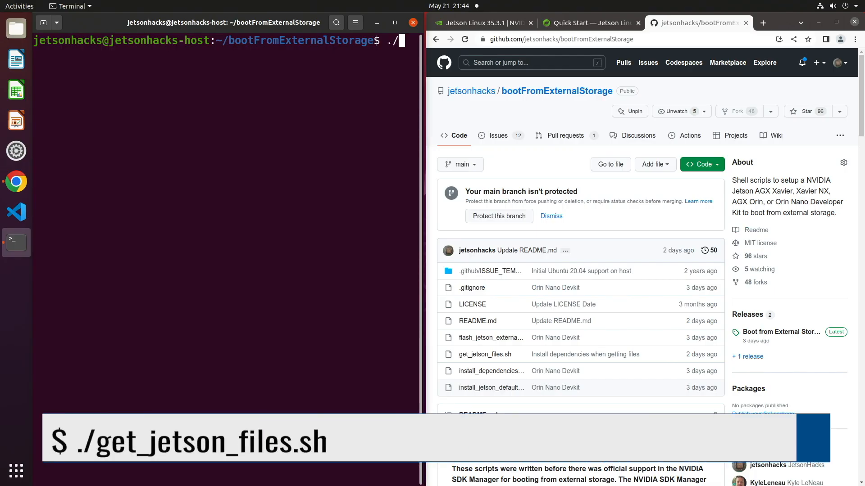
- Run get_jetson_files.sh, then move into R35.3.1/Linux_for_Tegra, listing folders along the way
text(get)
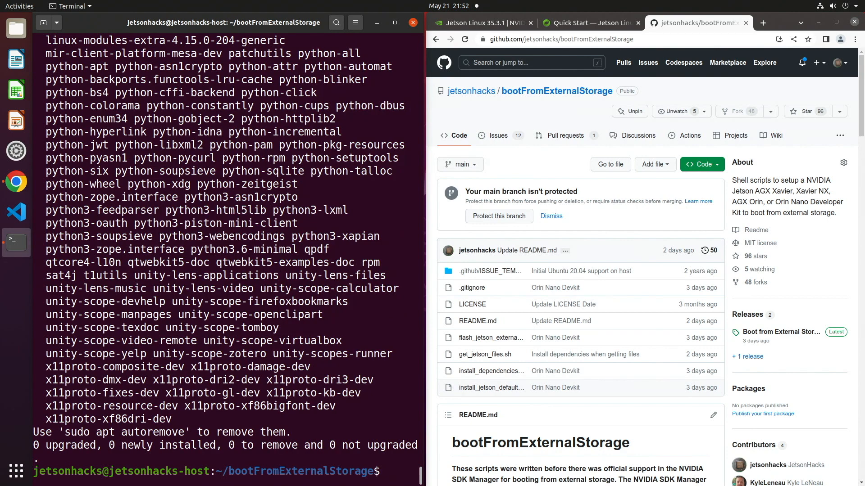
text(ls)
text(cd R35)
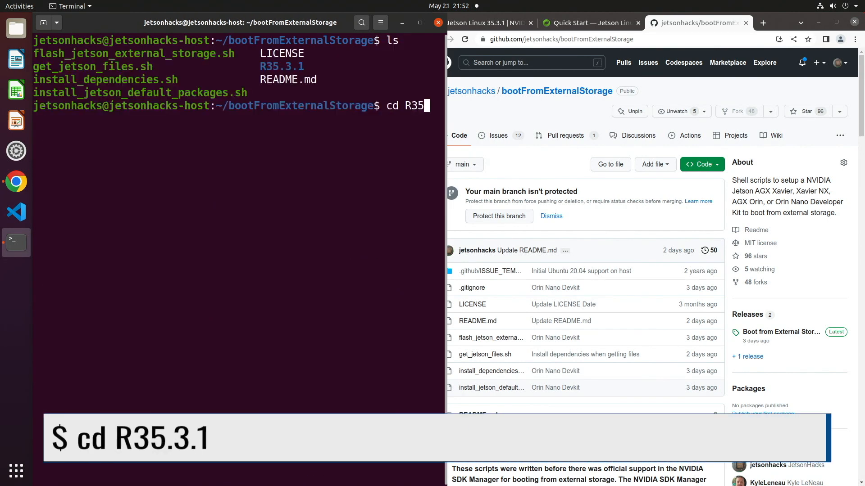
key(Return)
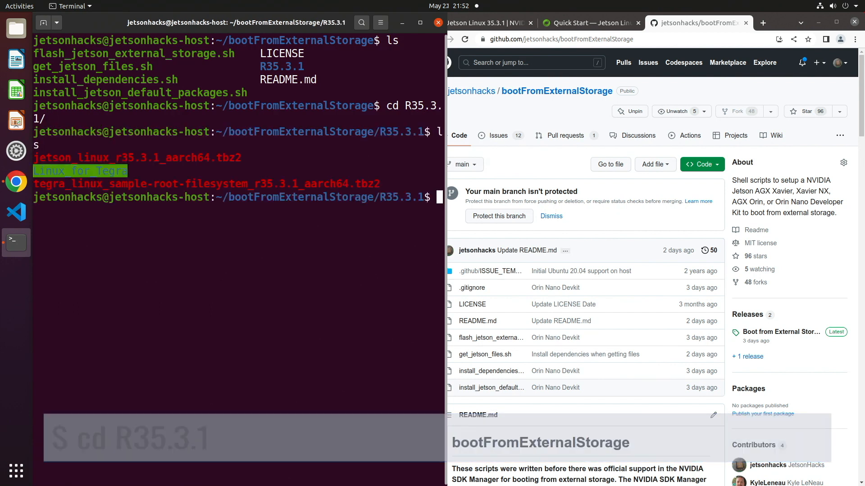
text(cd Linux_for_Tegra/)
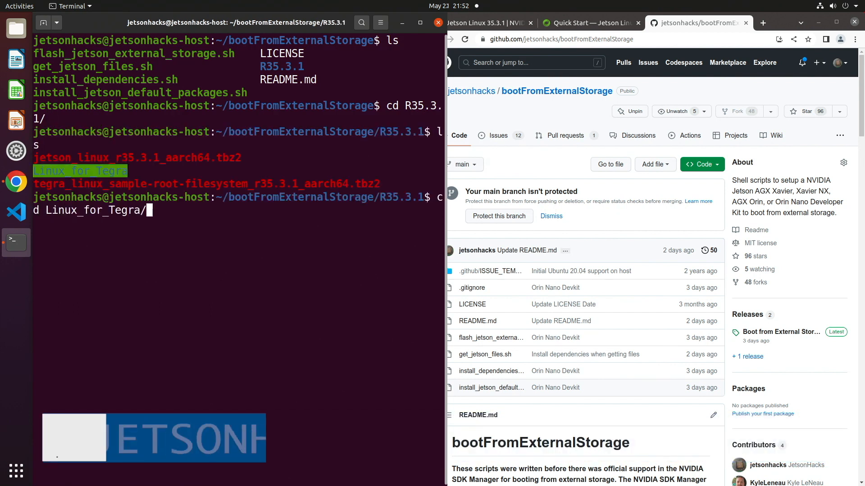
key(Return)
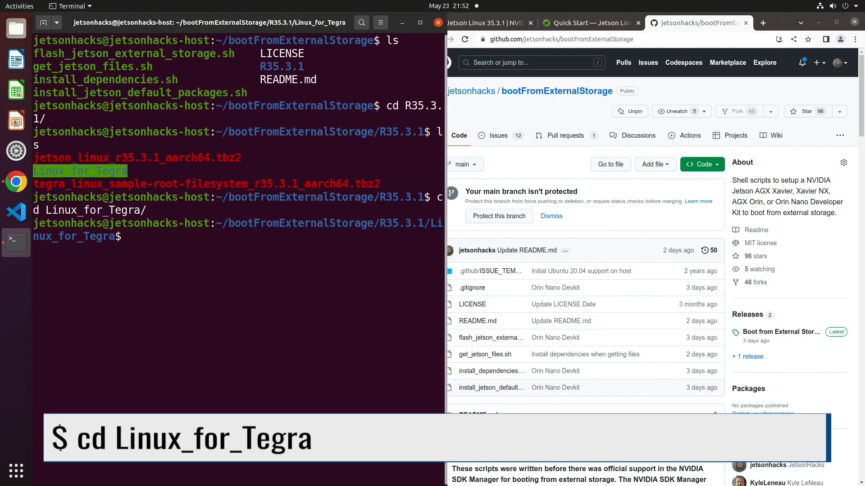
- Clear the terminal and have lsusb typed at the Linux_for_Tegra prompt
text(lsusb)
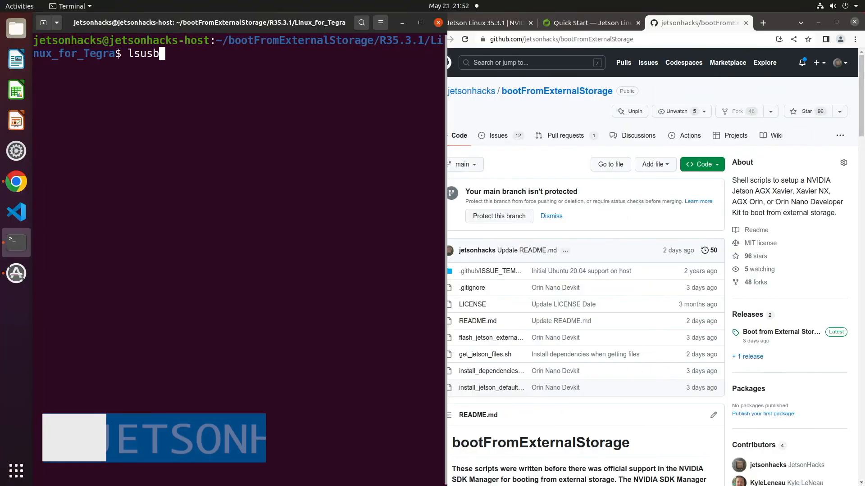
- Run lsusb to see the NVIDIA APX device, then sudo find -name '*flash*.sh' for flash scripts
key(Return)
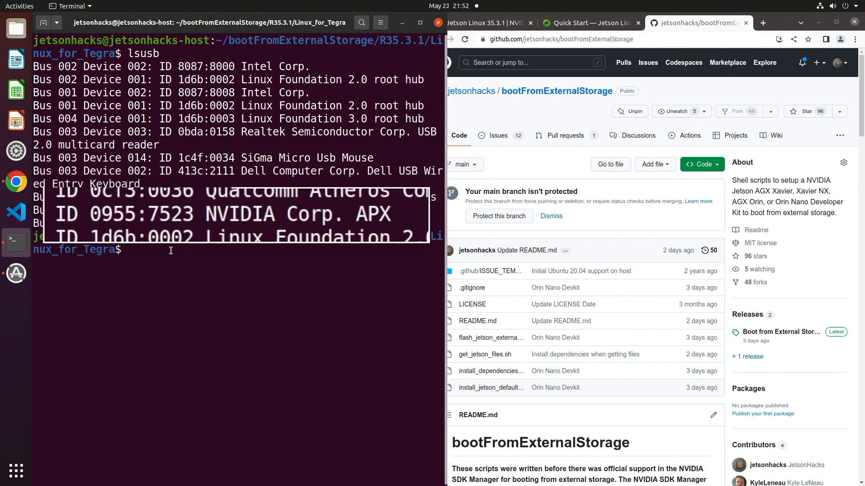
text(sudo find -name)
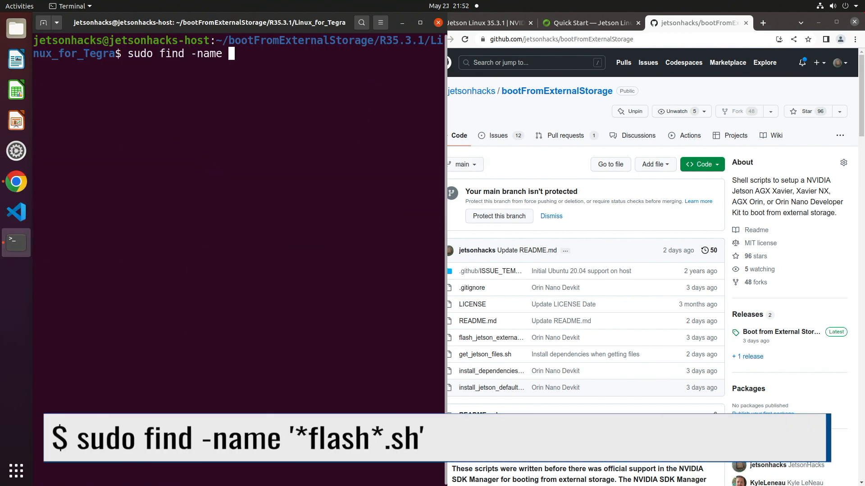
text('*flash*.sh)
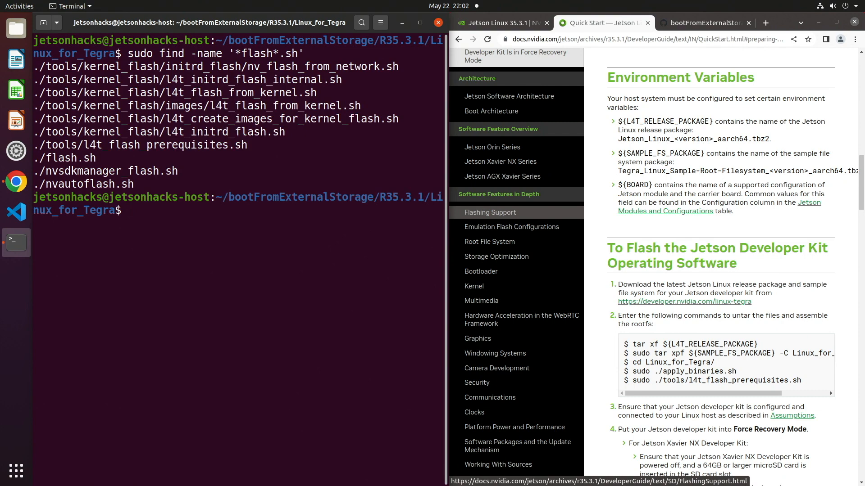
click(701, 23)
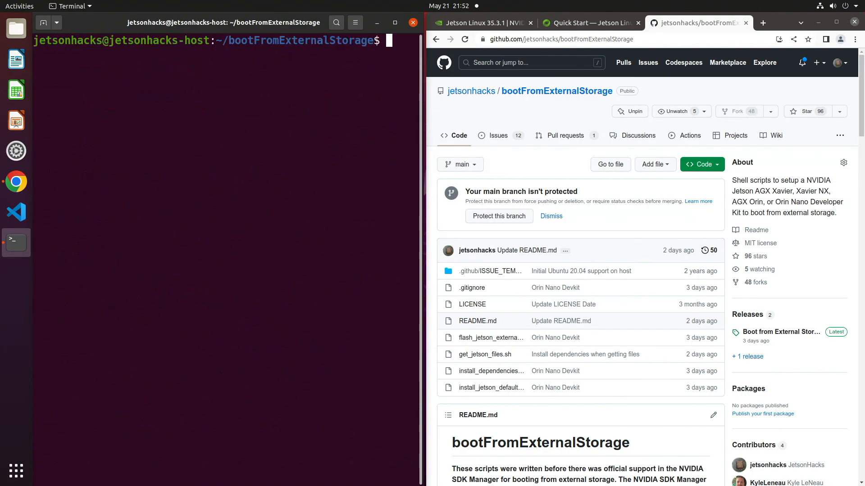
mouse_move(457, 379)
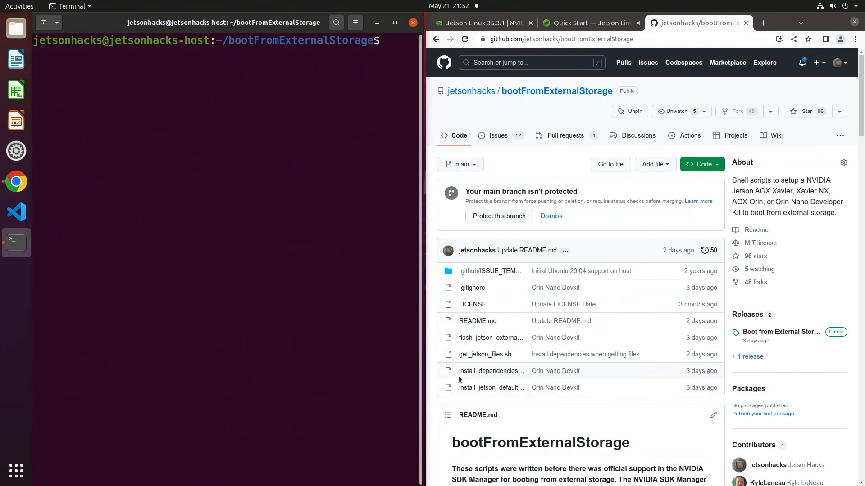
- Show flash_jetson_external_storage.sh in the repo and read through its opening code
click(490, 338)
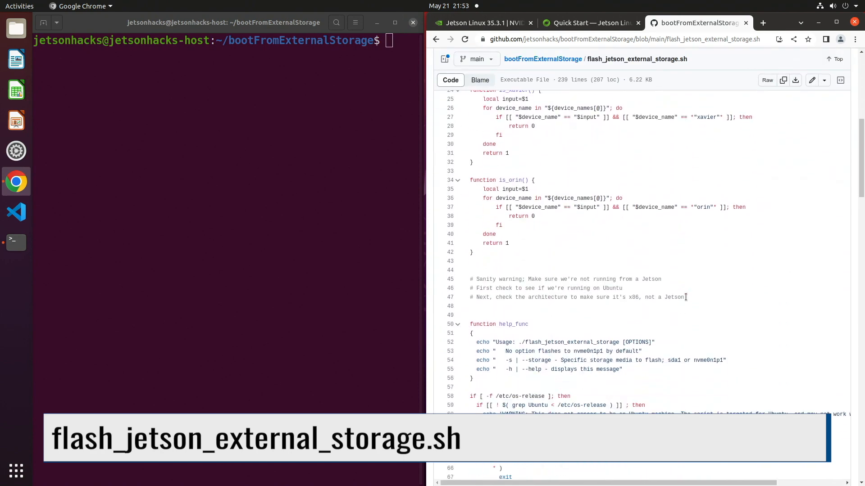
scroll(up, 3)
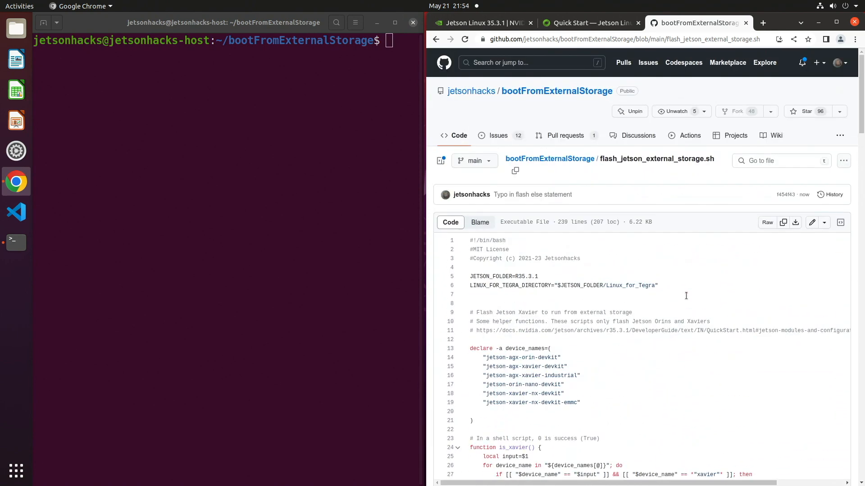
scroll(down, 3)
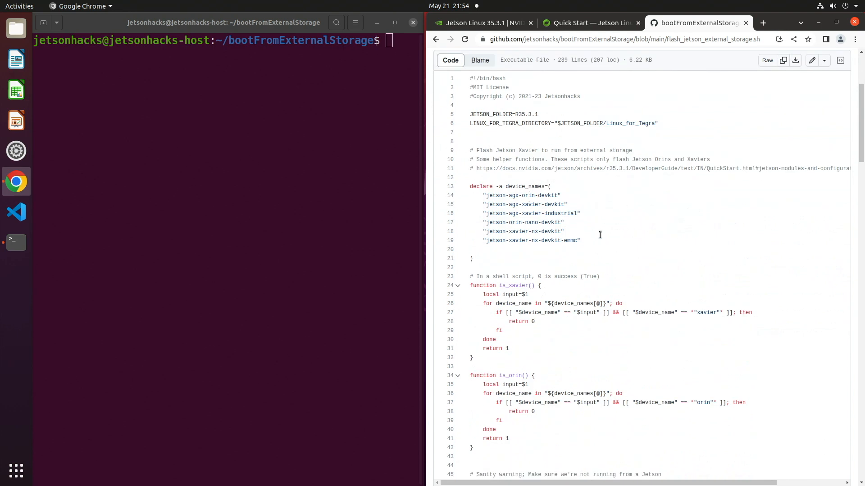
mouse_move(635, 270)
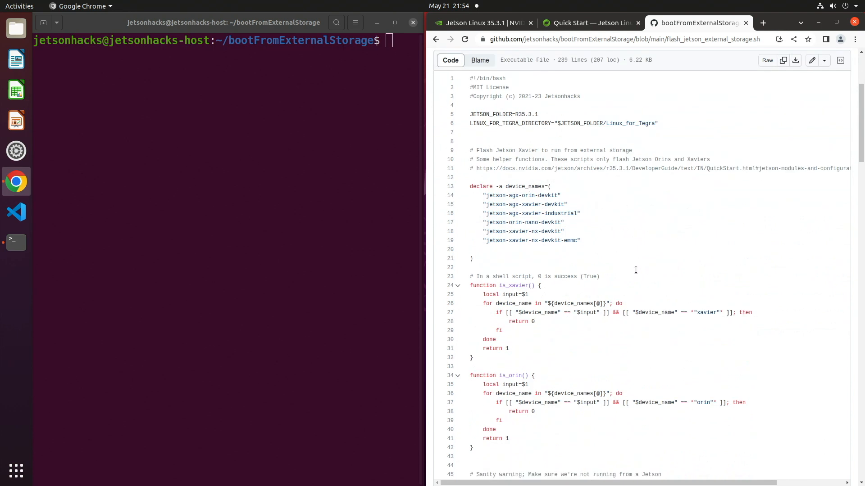
scroll(down, 3)
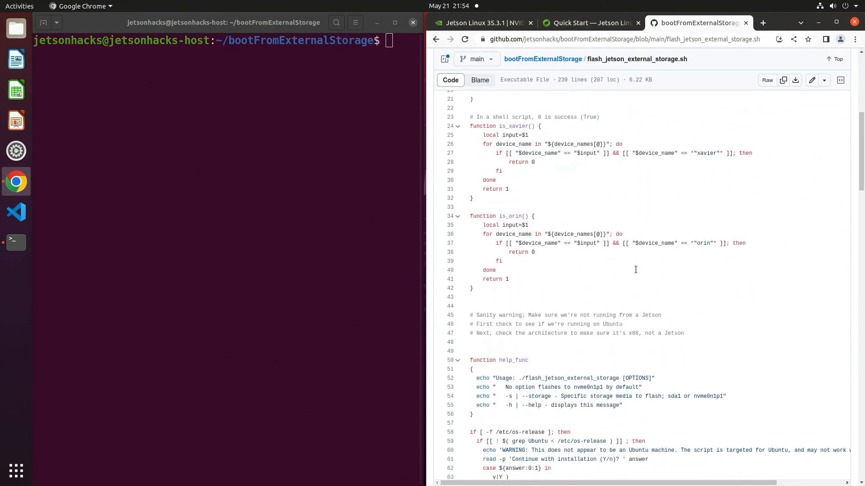
scroll(down, 3)
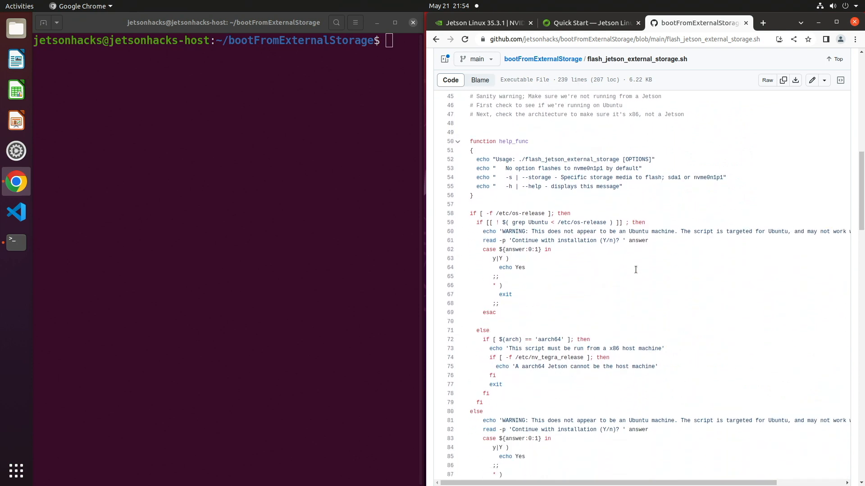
mouse_move(667, 178)
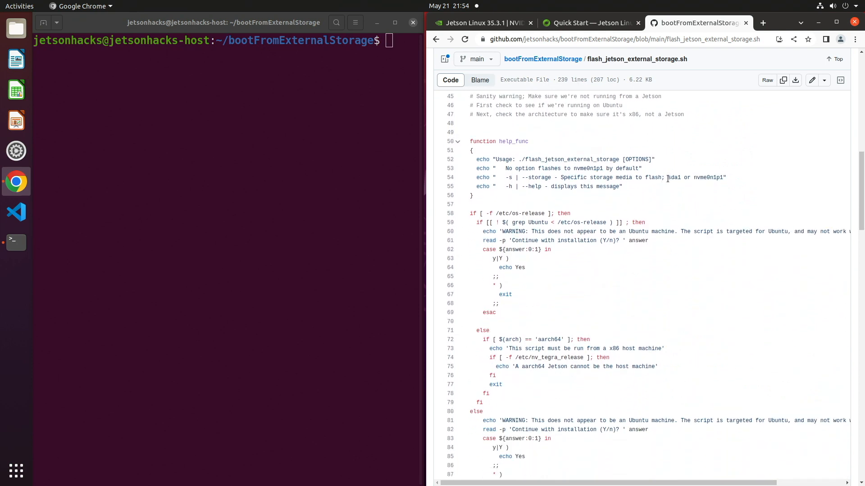
double_click(708, 178)
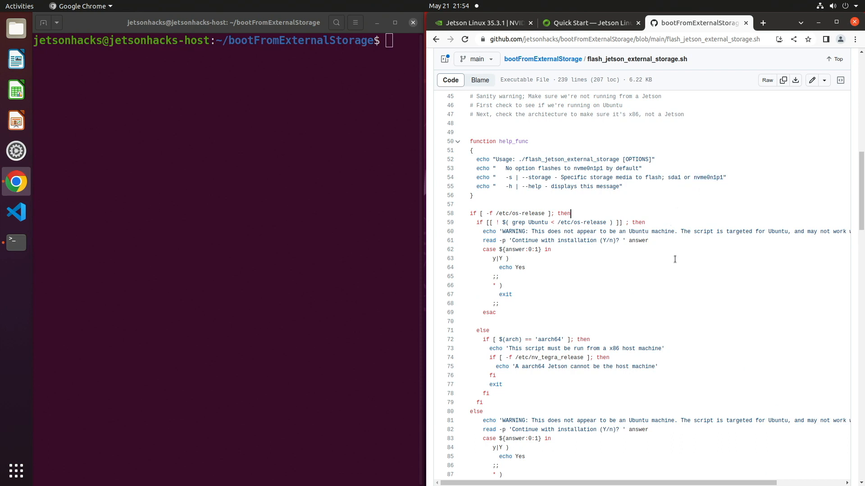
- Scroll to the flash_jetson function and highlight the nvsdkmanager_flash.sh call with its storage argument
scroll(down, 3)
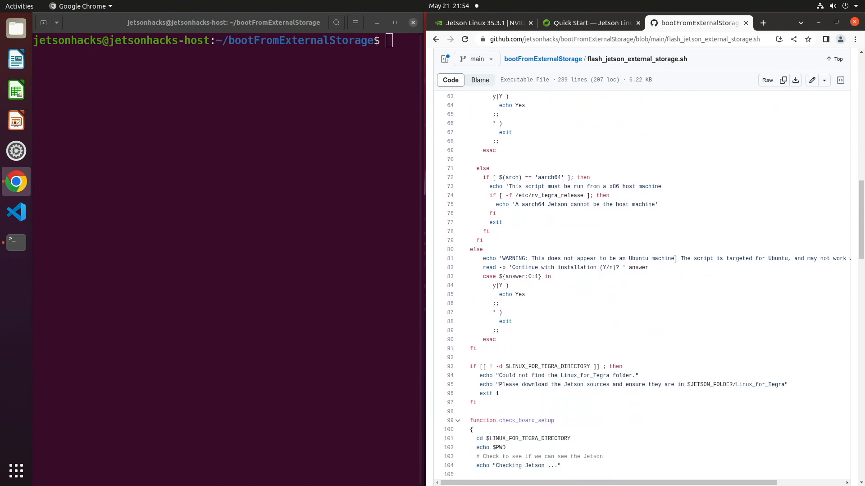
scroll(down, 3)
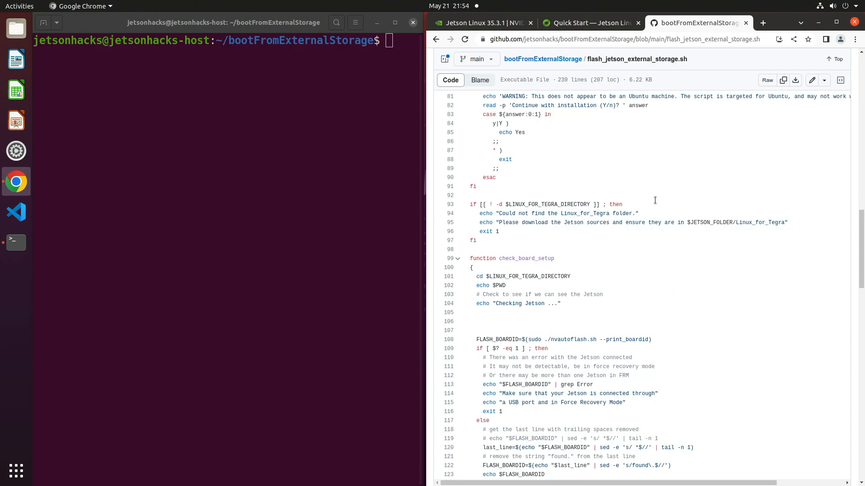
scroll(down, 3)
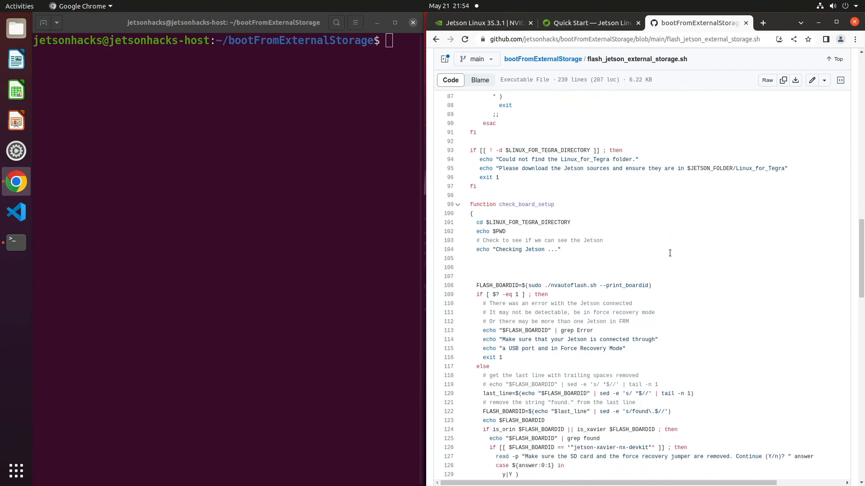
scroll(down, 3)
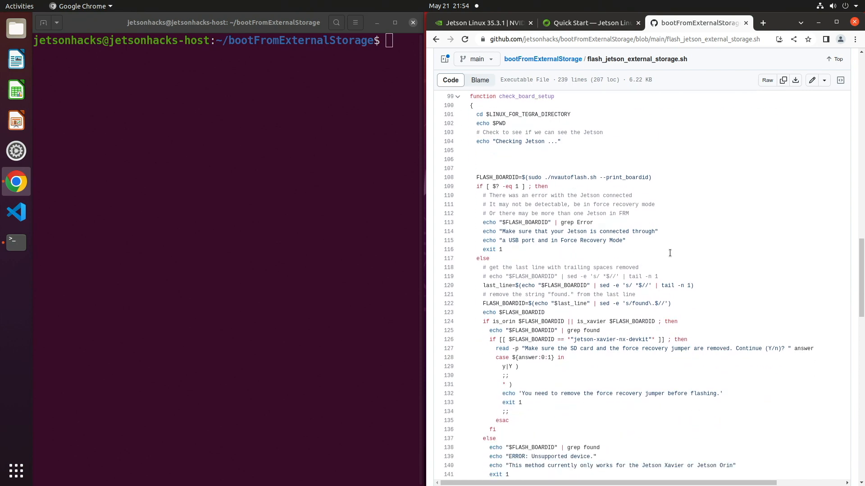
scroll(down, 3)
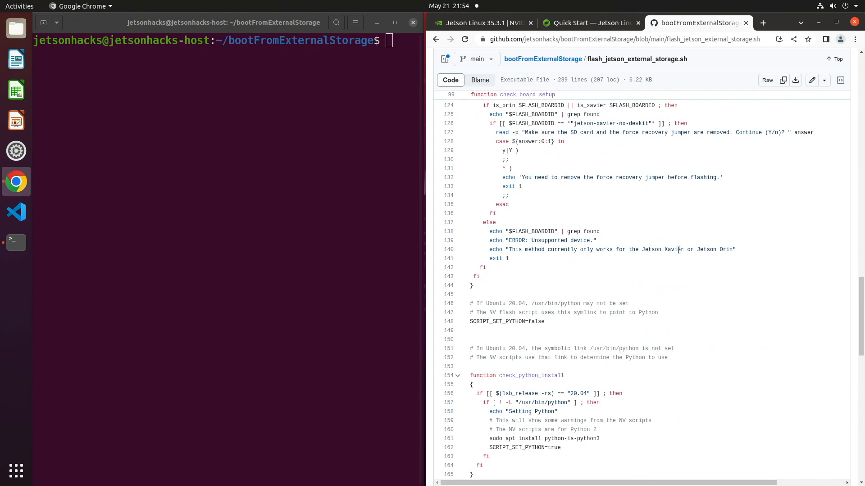
scroll(down, 3)
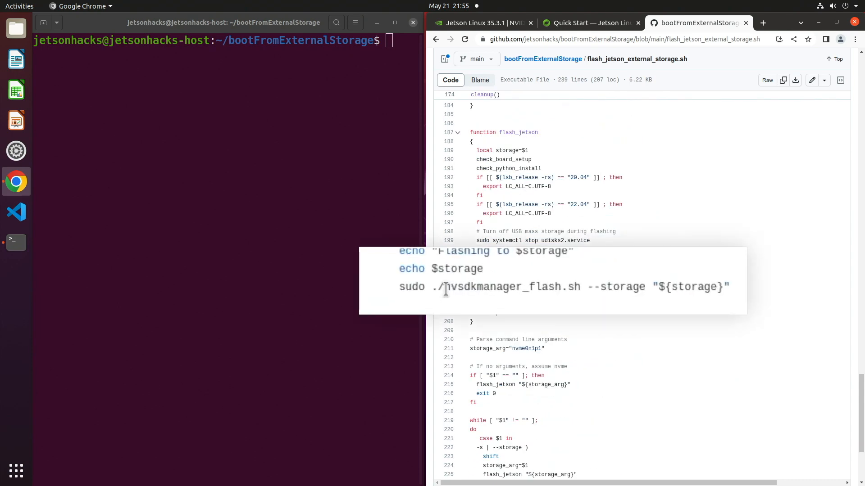
double_click(512, 287)
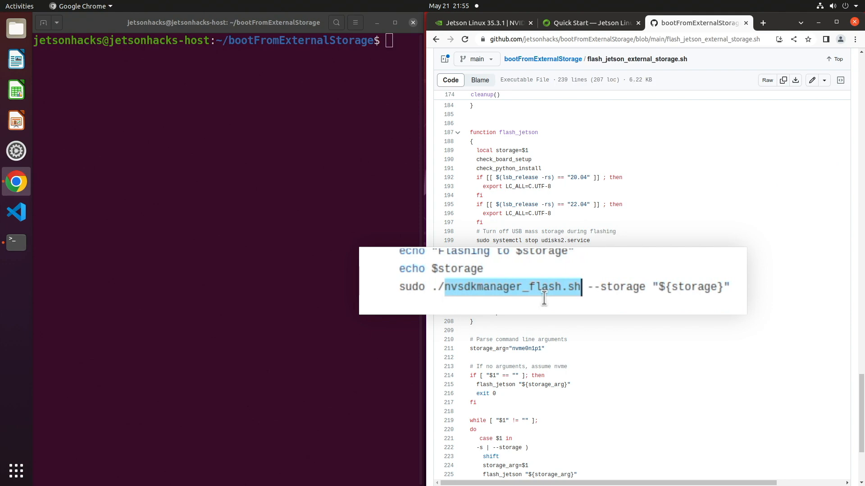
mouse_move(626, 333)
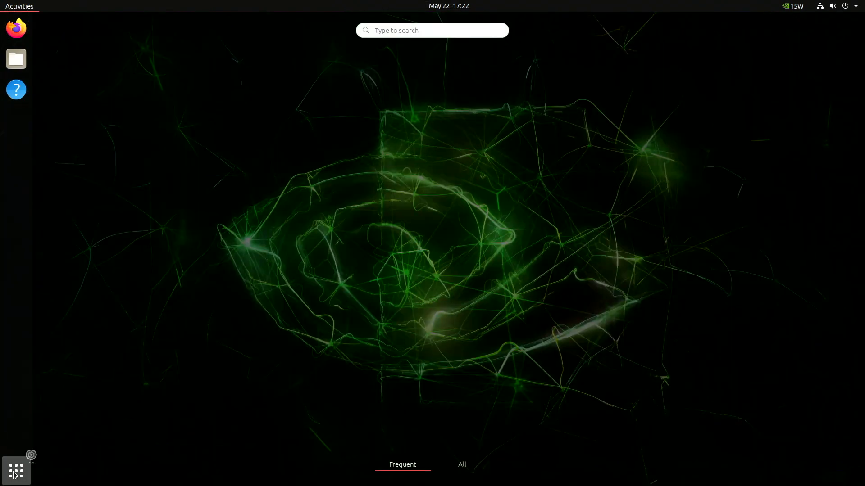
- Show the 1.0 TB Disk /dev/nvme0n1 in Disks with its 999 GB ext4 APP partition
click(15, 471)
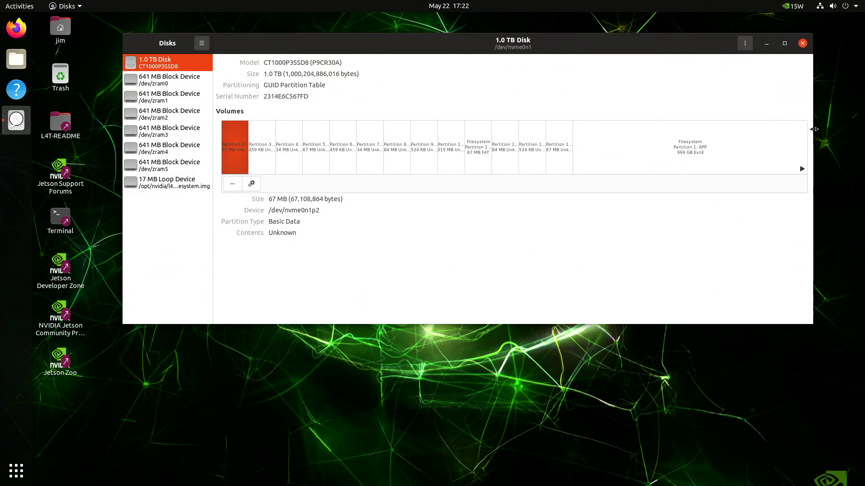
mouse_move(677, 135)
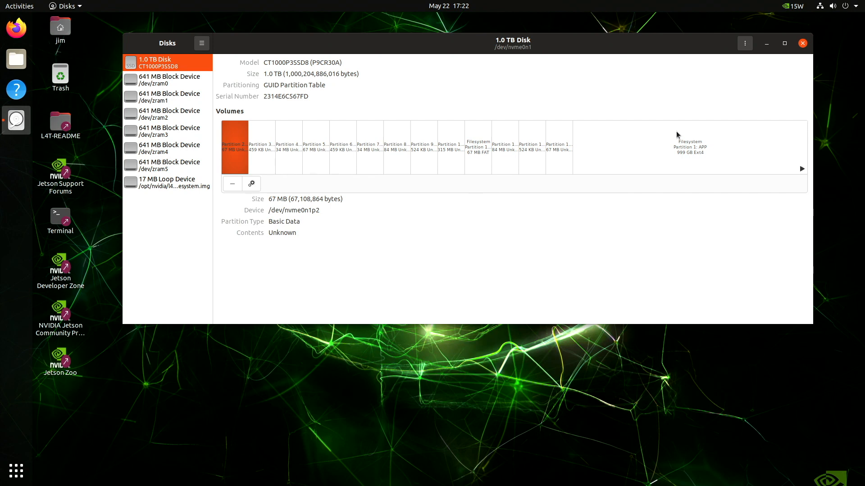
click(16, 470)
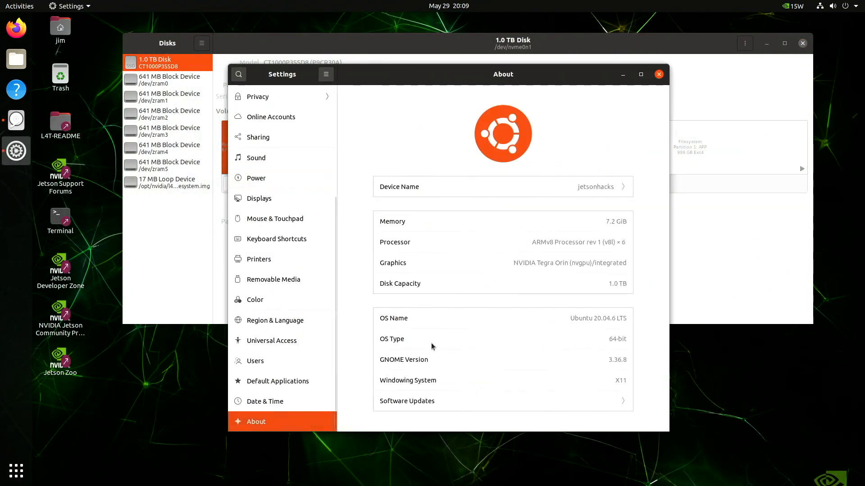
mouse_move(586, 195)
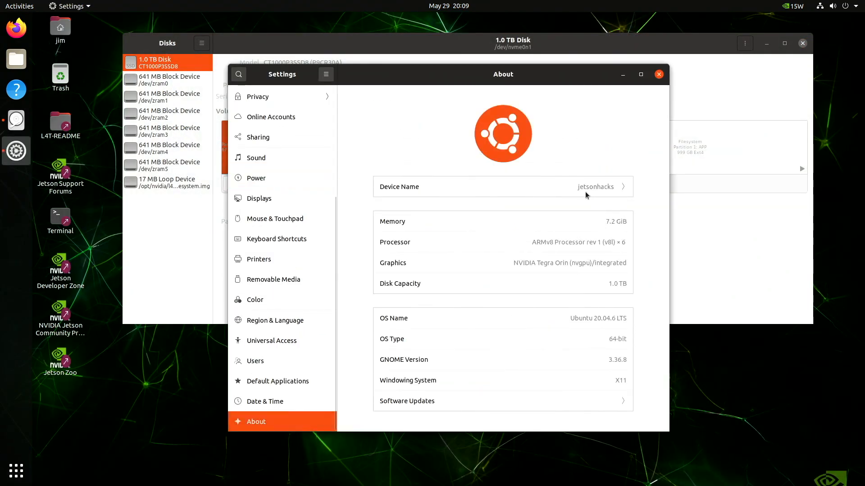
mouse_move(650, 260)
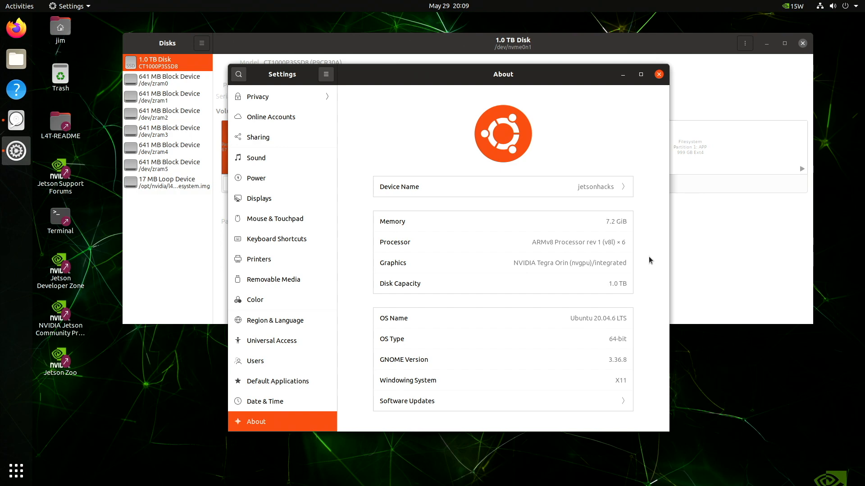
mouse_move(658, 273)
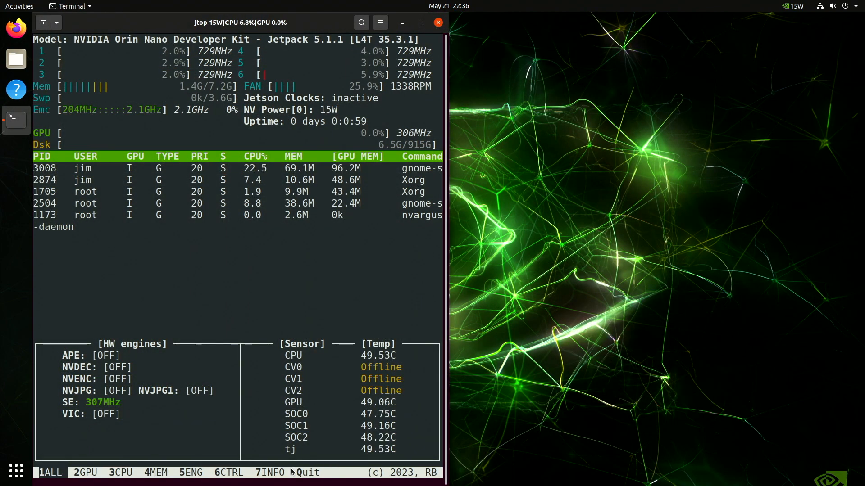
- Run jtop to view the ALL overview of the Orin Nano on Jetpack 5.1.1
click(269, 473)
text(apt-cache)
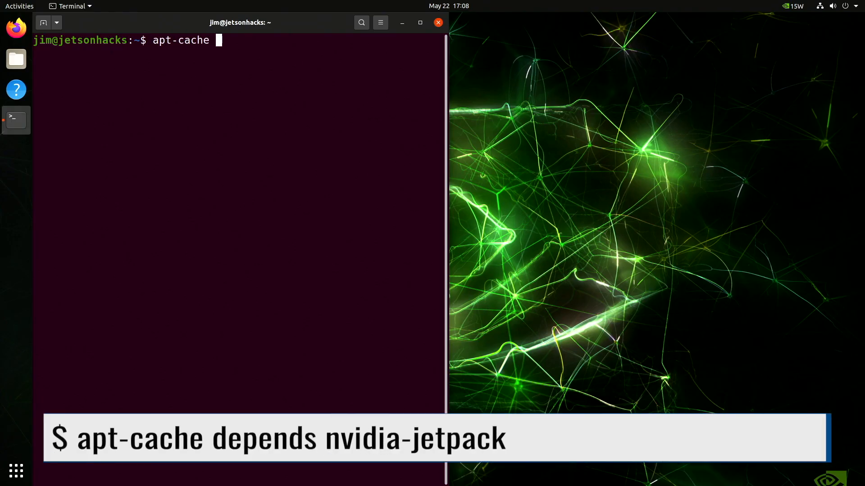
- Query apt-cache depends for nvidia-jetpack and nvidia-jetpack-runtime
text(depends nvidia-)
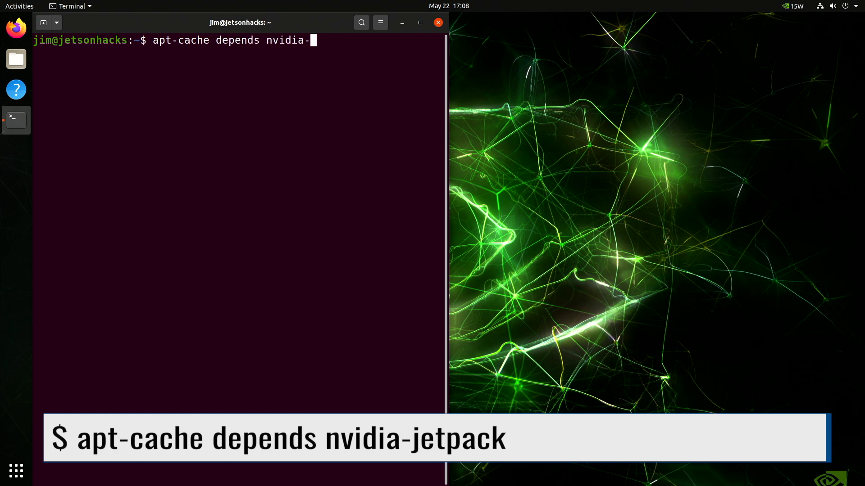
key(Return)
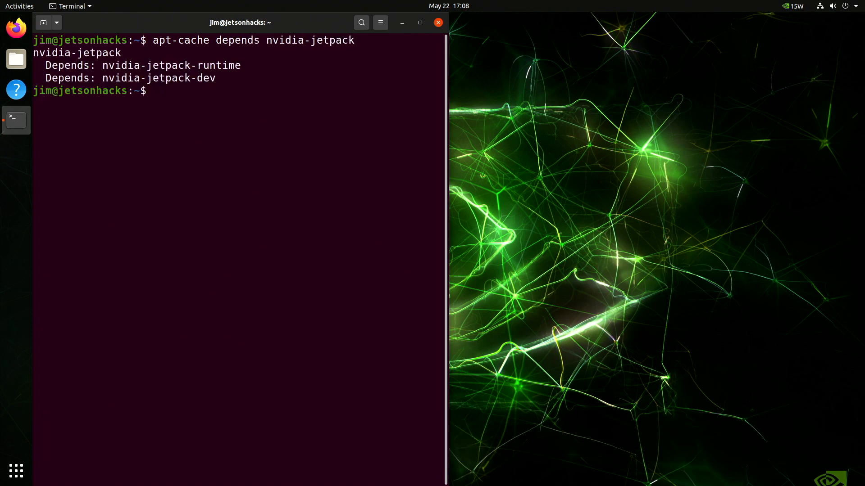
text(a)
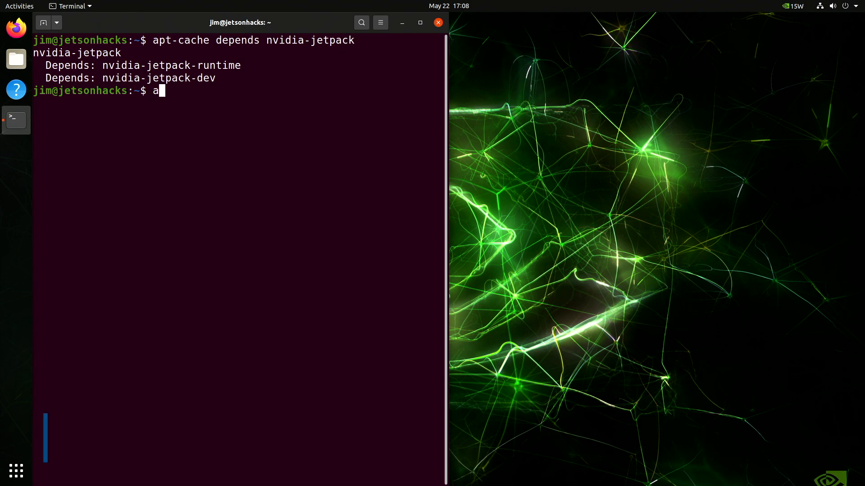
text(pt-cache depends nv)
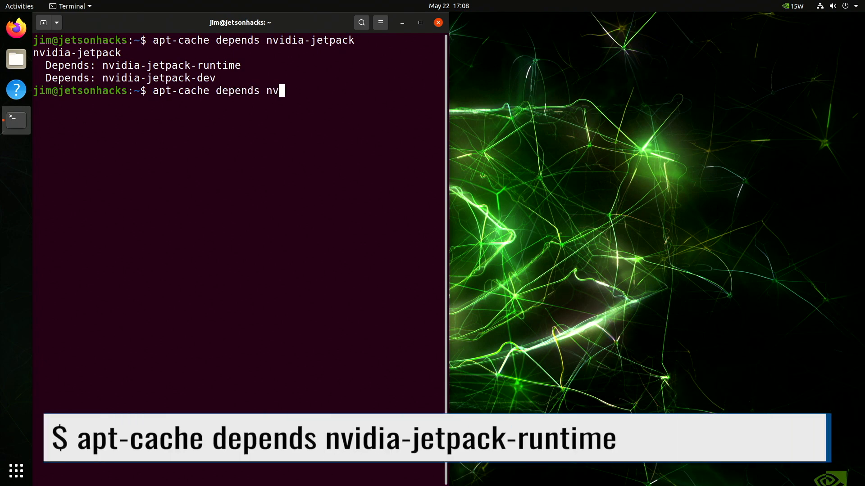
text(idia-jetpack-runti)
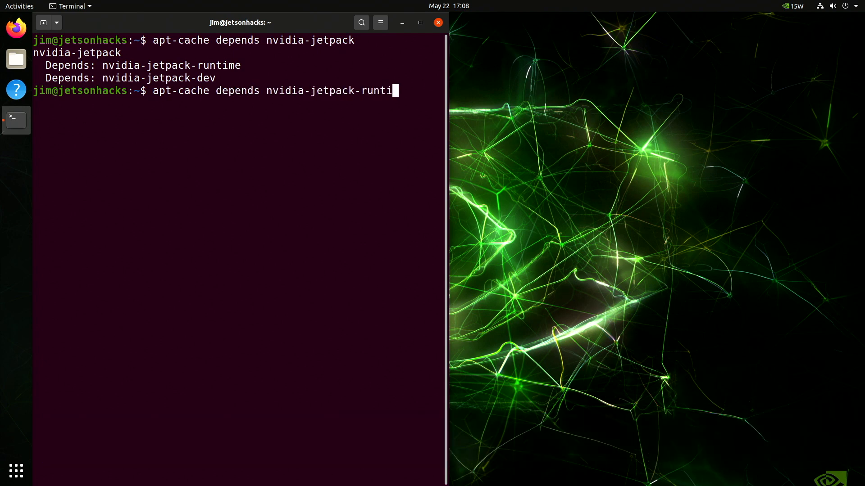
key(Return)
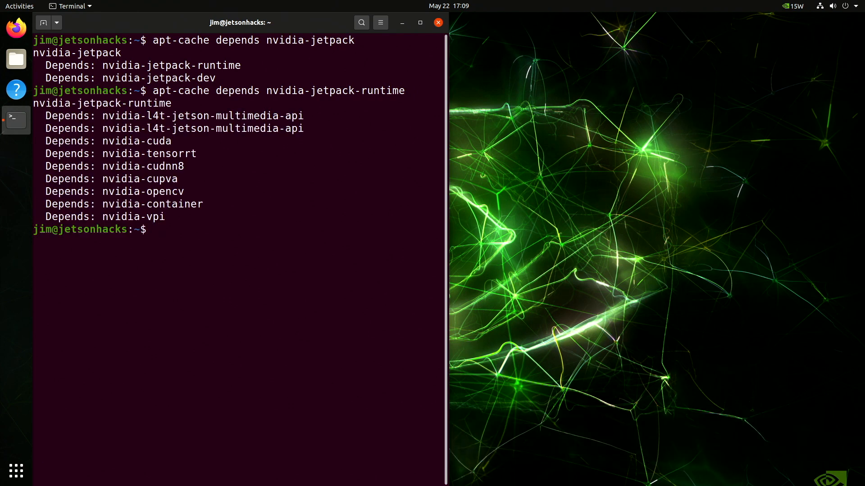
- Query apt-cache depends for nvidia-jetpack-dev and the VPI dev package
text(apt-cache depends nvidia-jetpack-de)
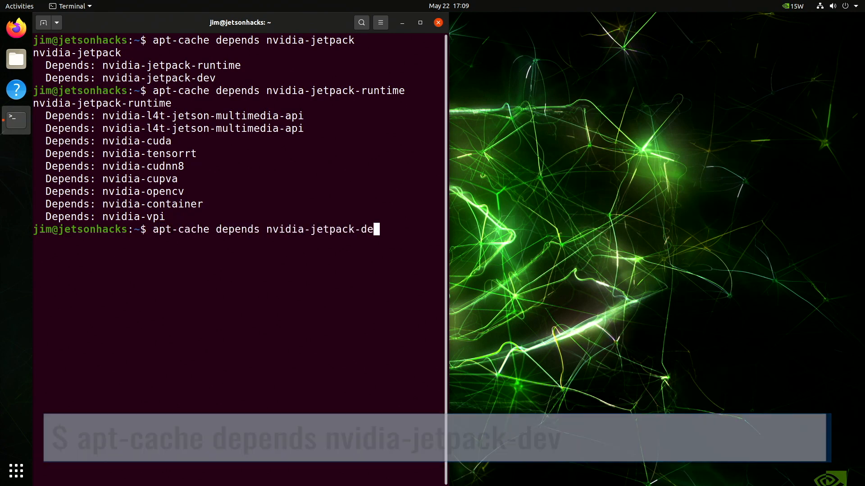
key(Return)
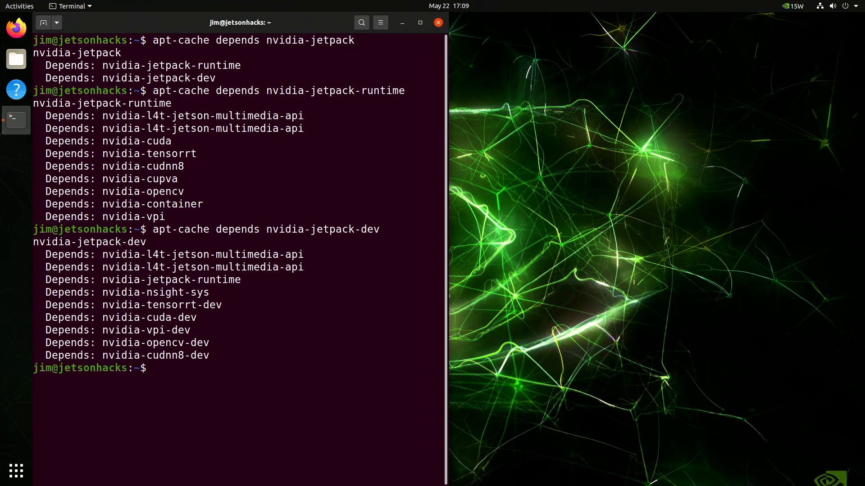
text(apt-cache depends nvidia-vpi-d)
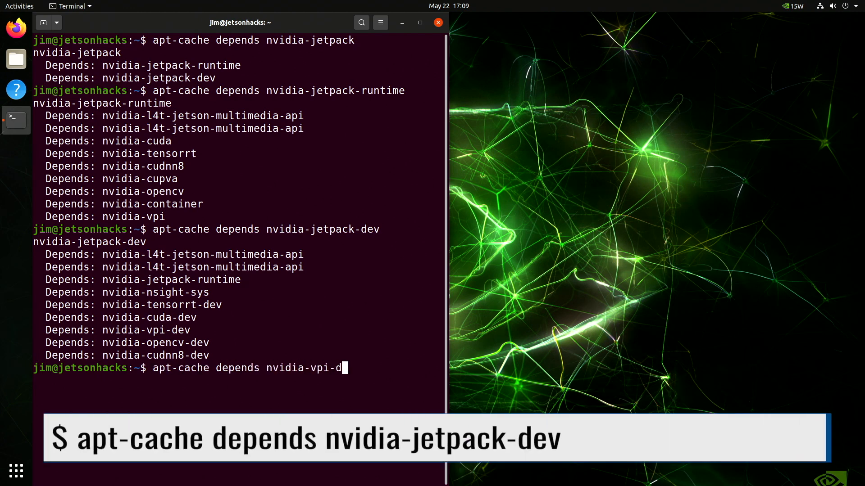
key(Return)
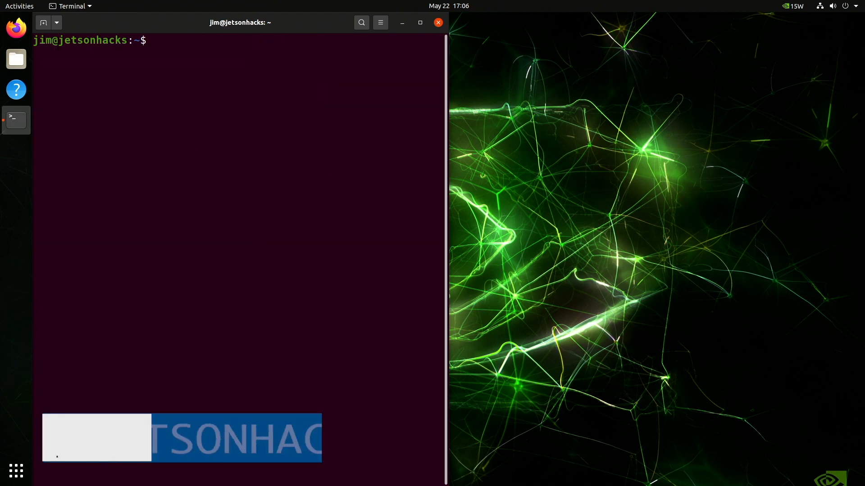
- Run sudo apt update, then sudo apt install nvidia-jetpack to pull CUDA, TensorRT and VPI
text(sudo apt upda)
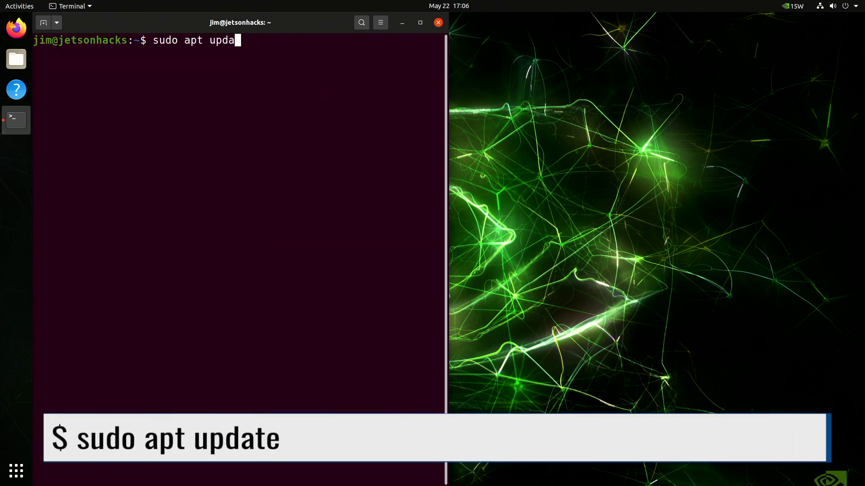
key(Return)
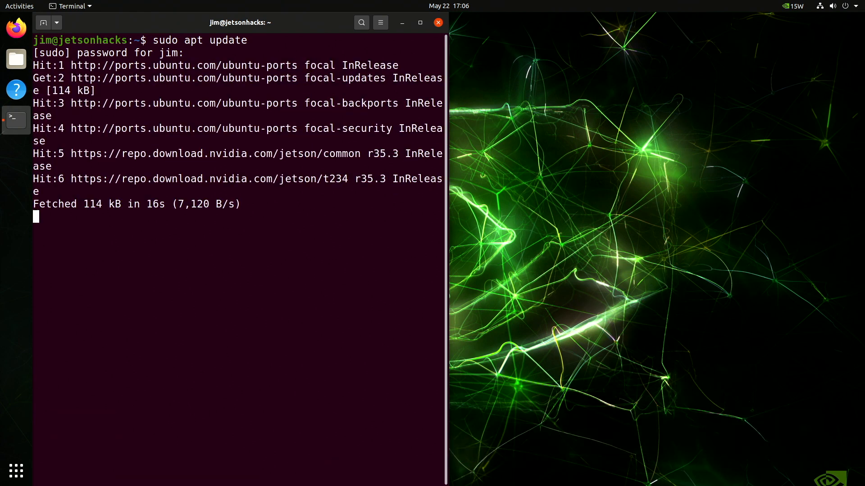
text(sudo apt inst)
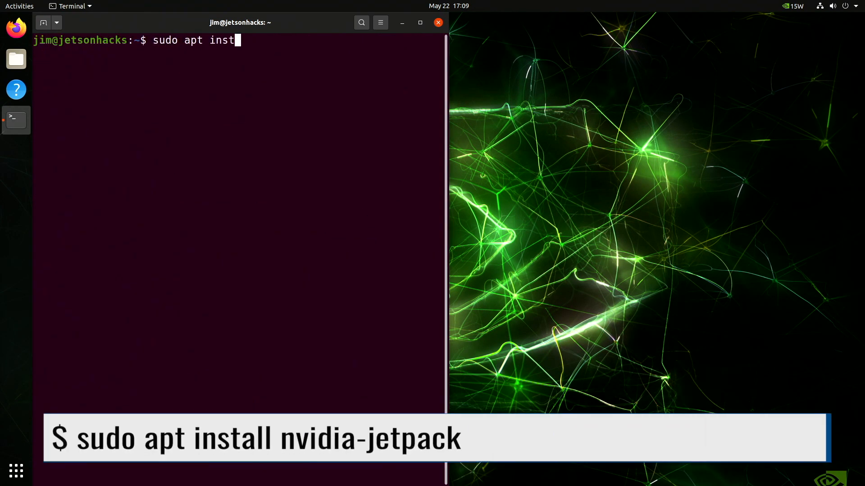
text(all nvidia-jetpack)
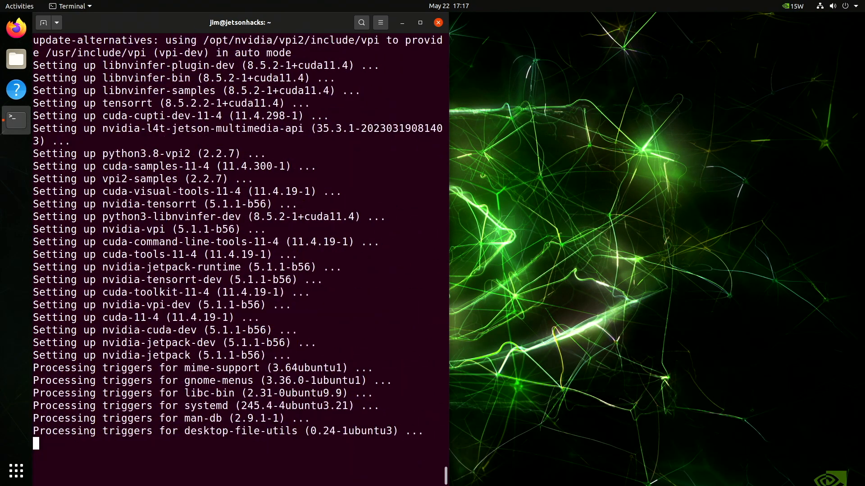
- Launch jtop and view its 7INFO page listing CUDA 11.4.315, cuDNN 8.6.0, TensorRT and JetPack 5.1.1
text(j)
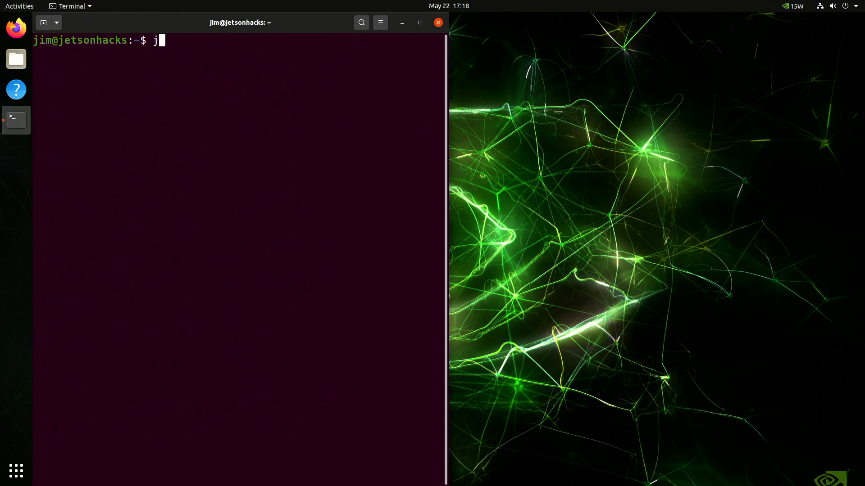
key(Return)
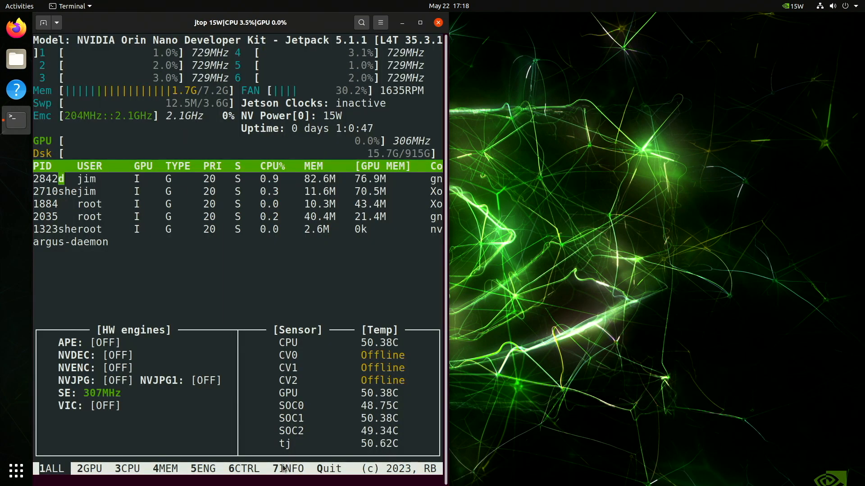
click(289, 469)
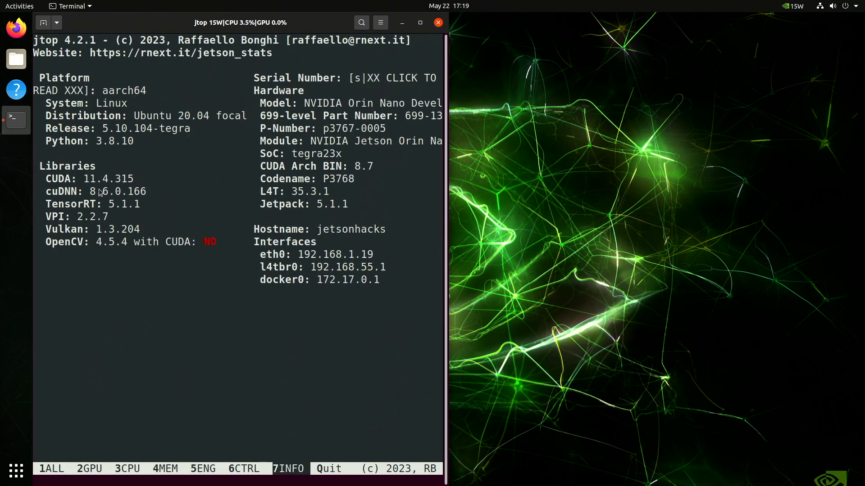
mouse_move(83, 228)
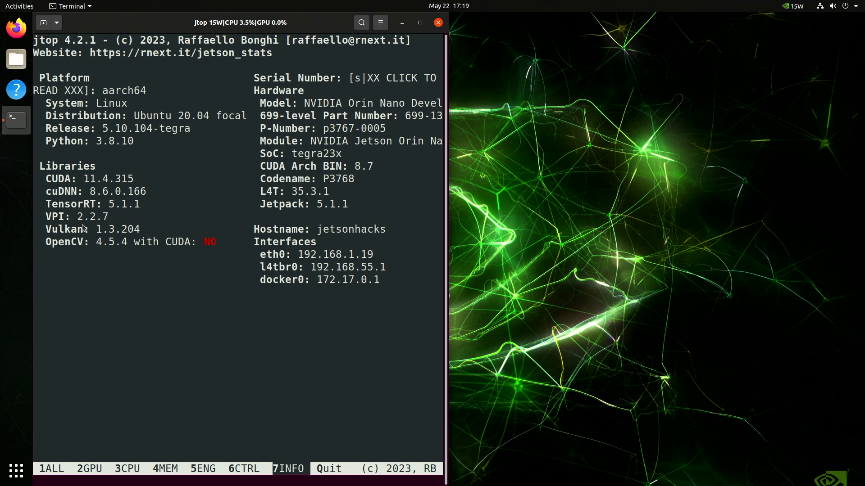
mouse_move(183, 247)
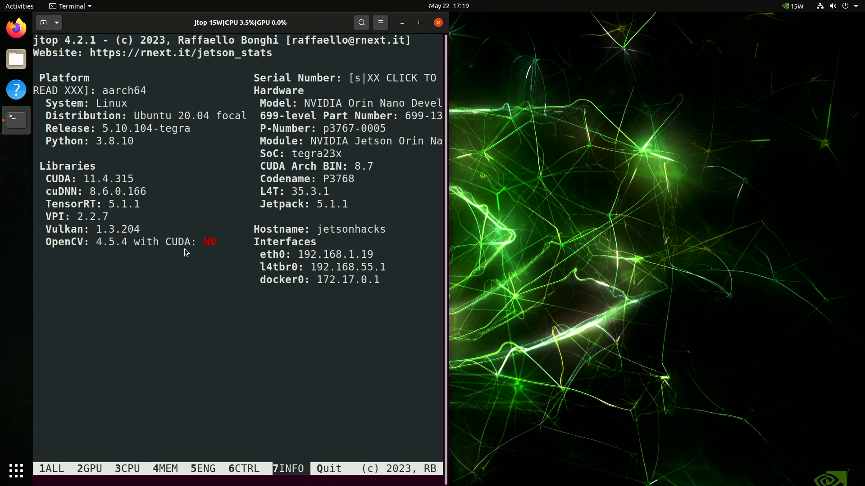
mouse_move(277, 434)
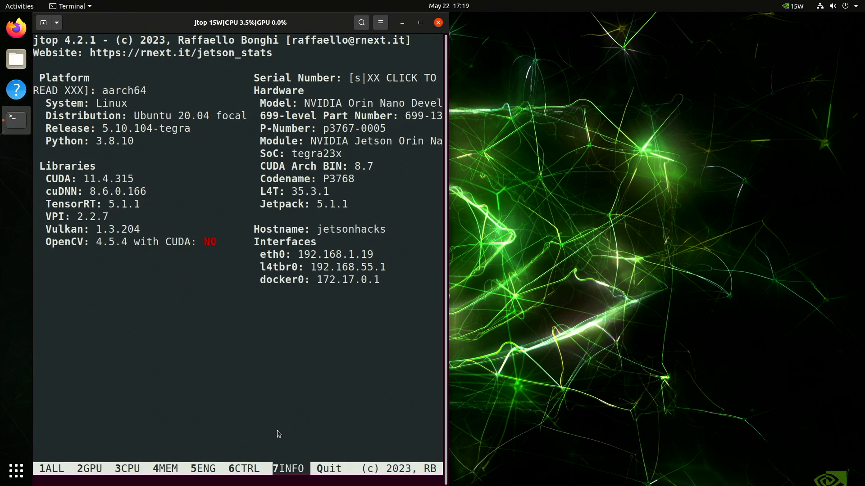